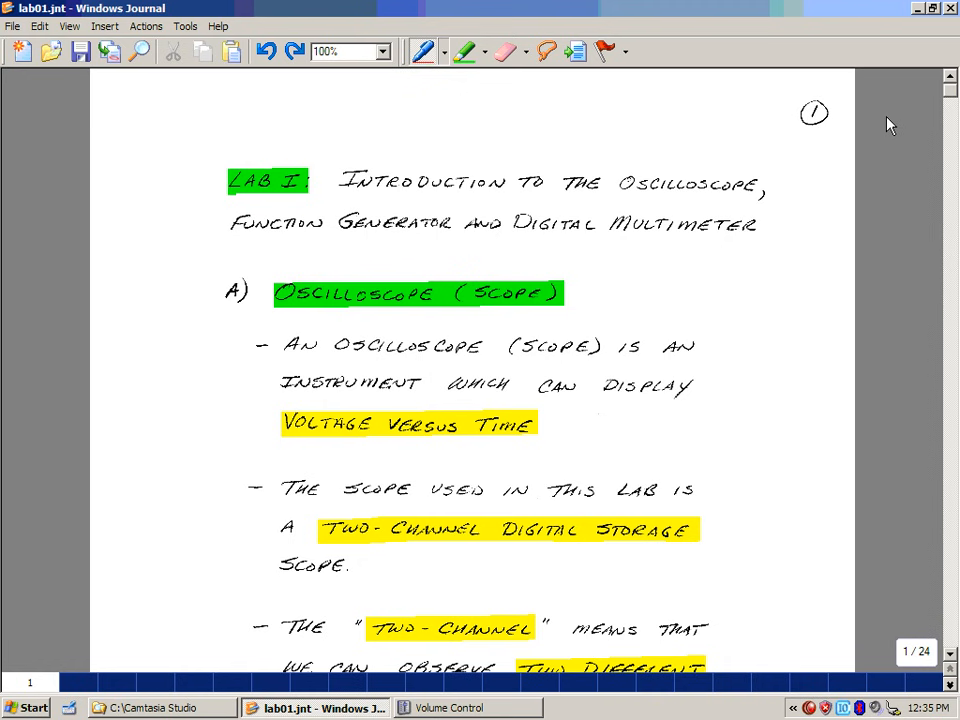
{"action": "mouse_move", "coordinate": [902, 264]}
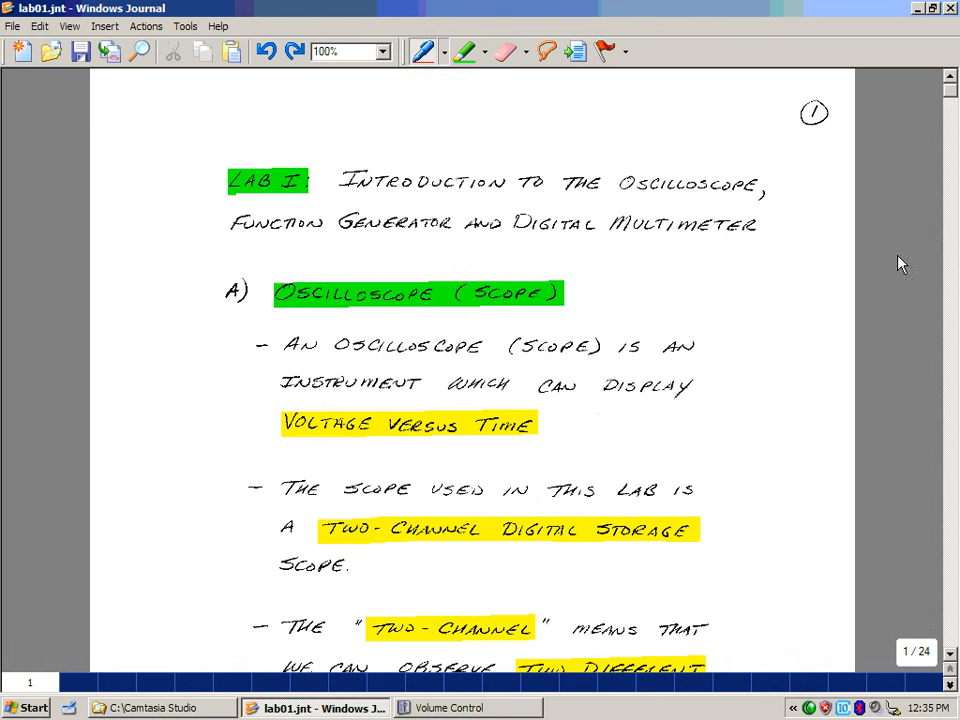
Scroll through the page 1 oscilloscope notes until the page 2 sine waveform appears.
{"action": "scroll", "scroll_direction": "down", "scroll_amount": 3}
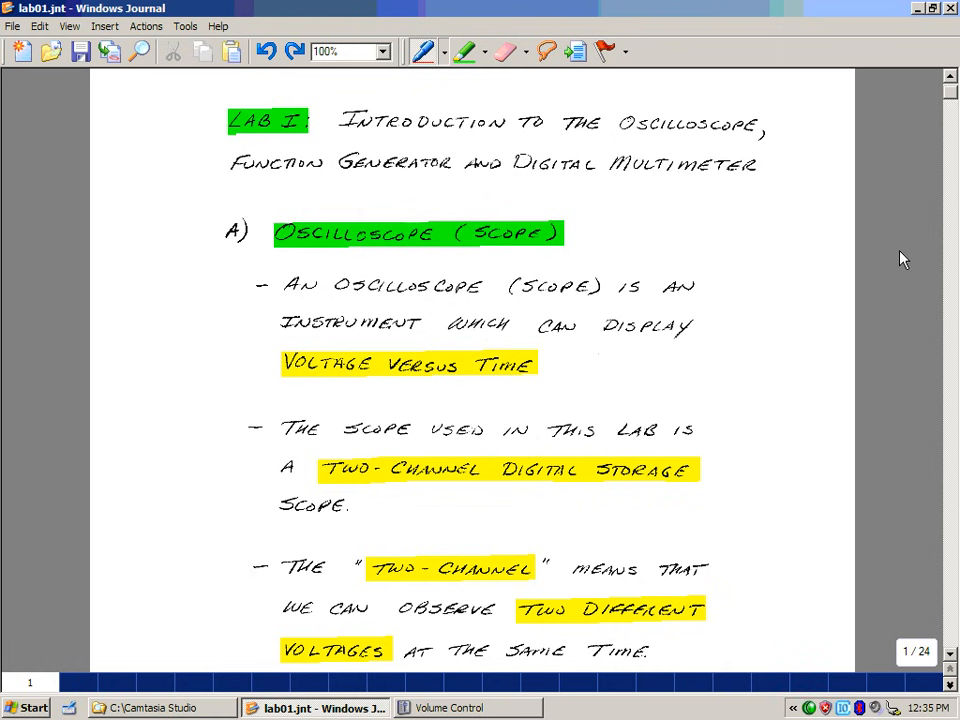
{"action": "scroll", "scroll_direction": "down", "scroll_amount": 3}
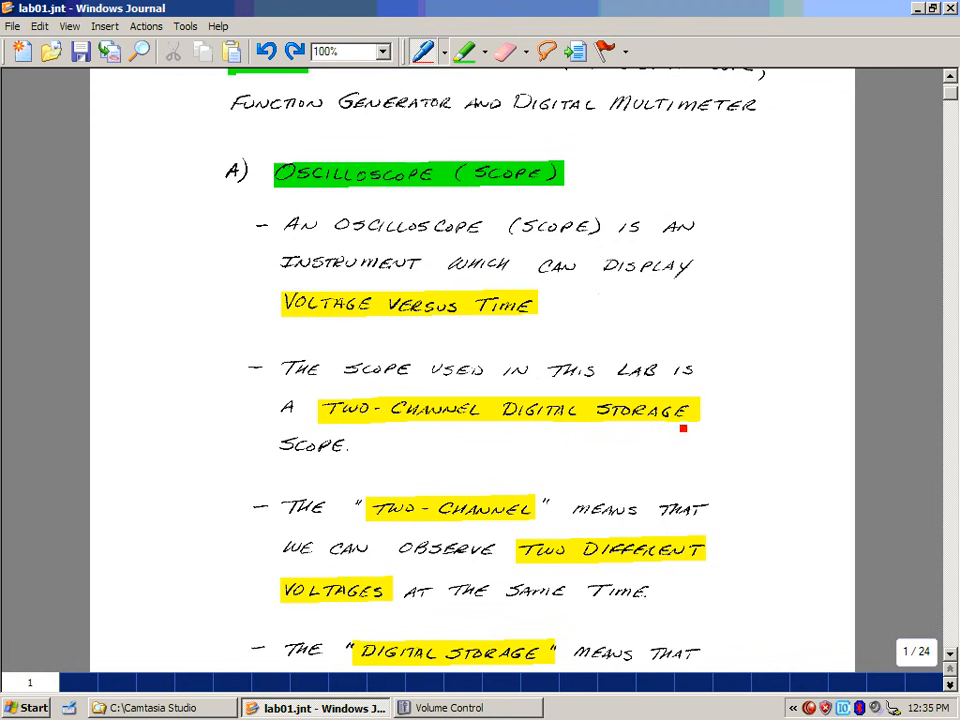
{"action": "scroll", "scroll_direction": "down", "scroll_amount": 3}
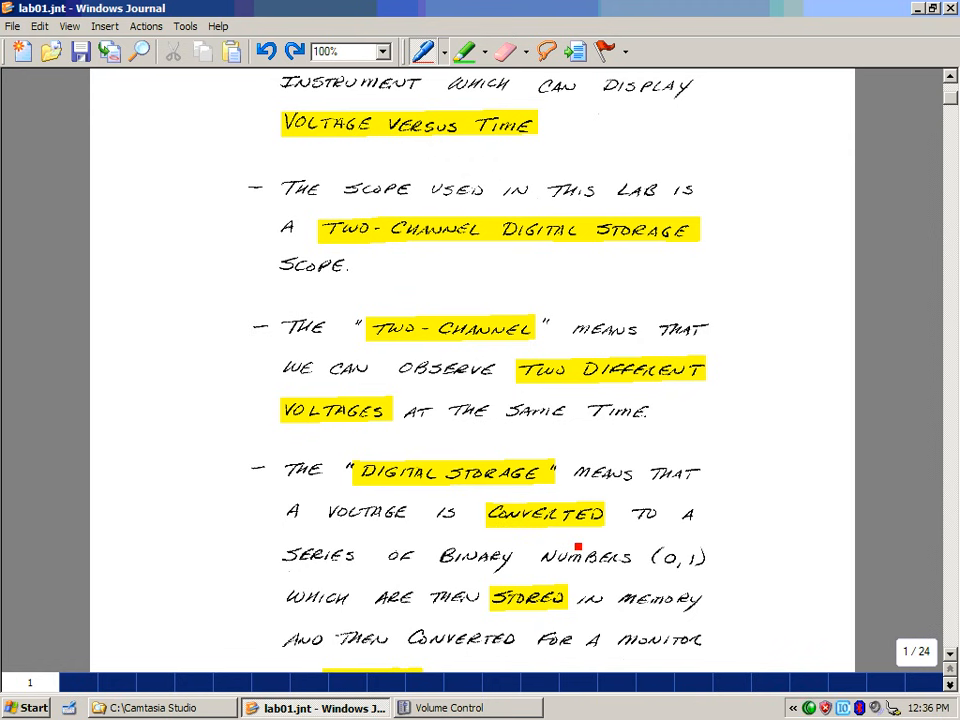
{"action": "scroll", "scroll_direction": "down", "scroll_amount": 3}
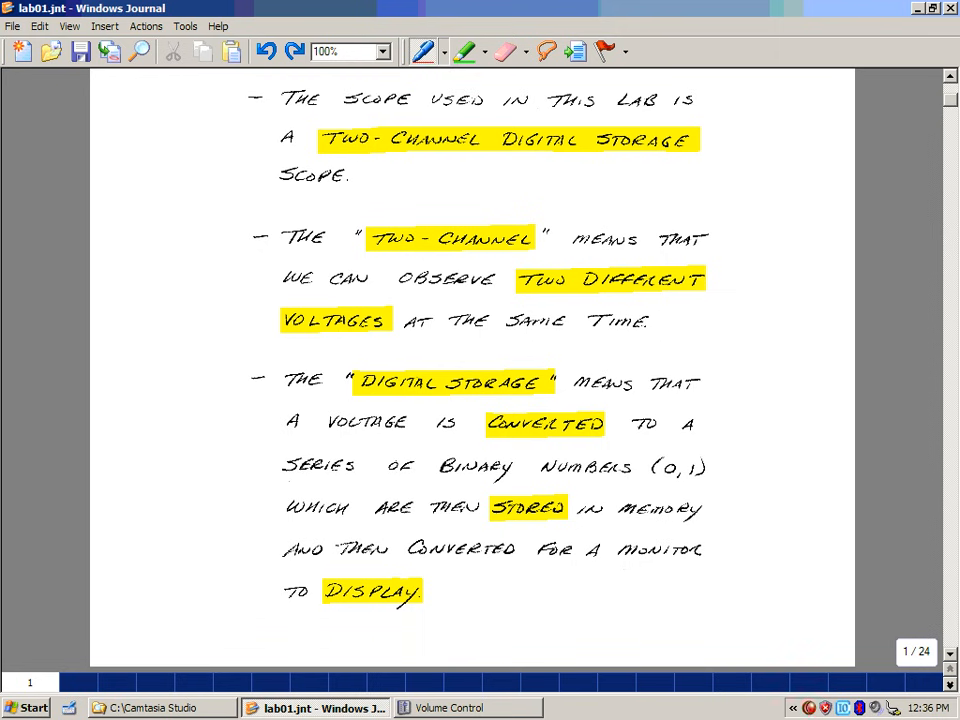
{"action": "scroll", "scroll_direction": "down", "scroll_amount": 3}
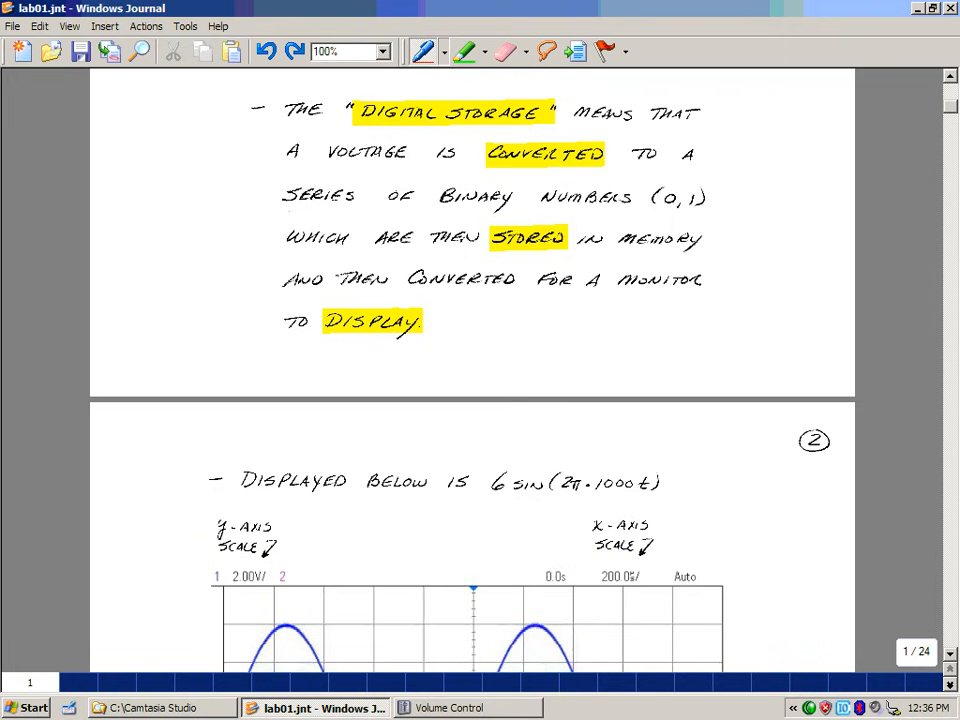
Scroll past the page 2 waveform, axis scales and period calculation to the page 3 Resistors heading.
{"action": "scroll", "scroll_direction": "down", "scroll_amount": 3}
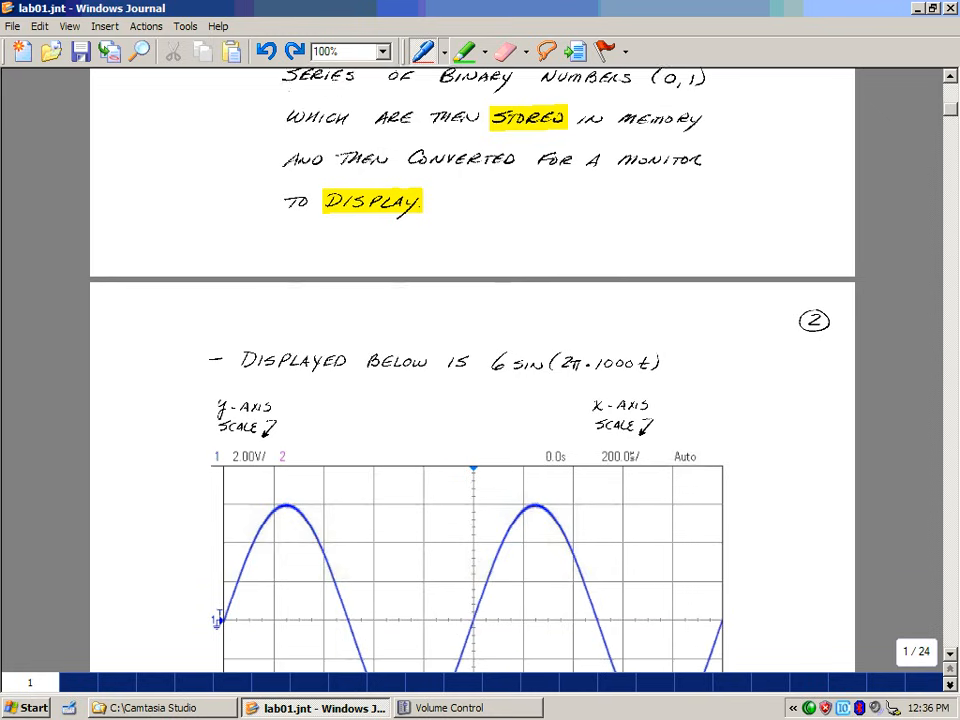
{"action": "scroll", "scroll_direction": "down", "scroll_amount": 3}
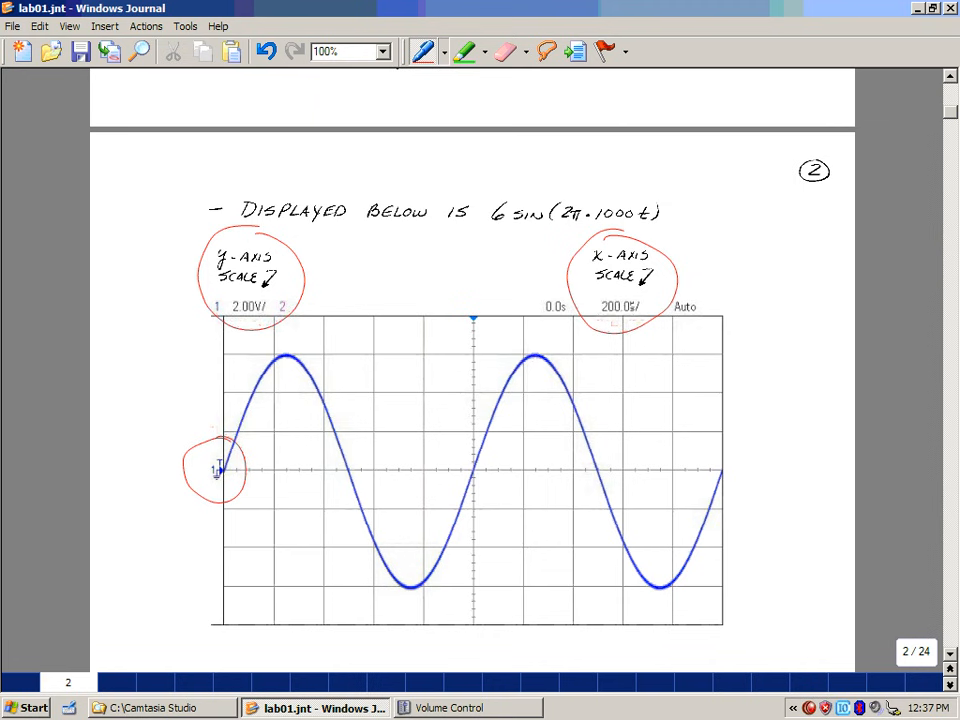
{"action": "scroll", "scroll_direction": "down", "scroll_amount": 3}
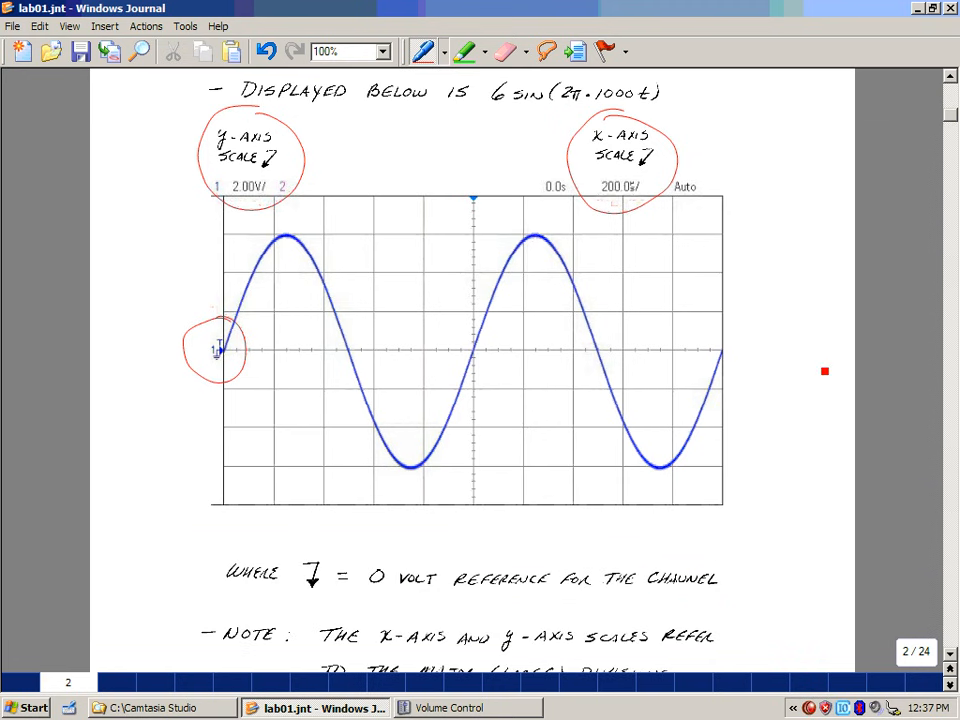
{"action": "scroll", "scroll_direction": "down", "scroll_amount": 3}
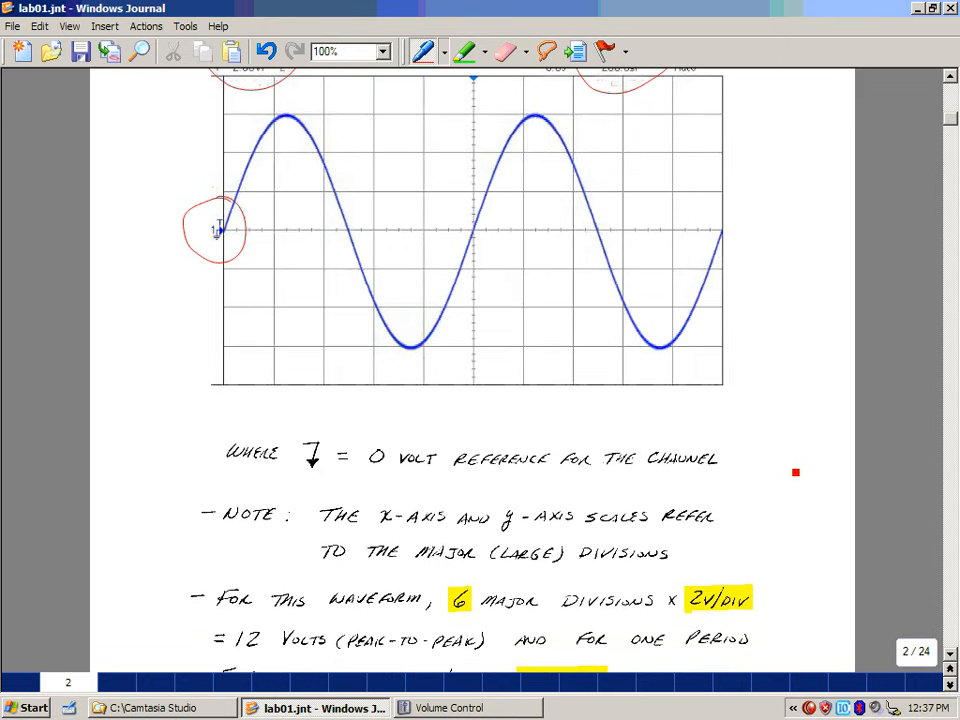
{"action": "scroll", "scroll_direction": "down", "scroll_amount": 3}
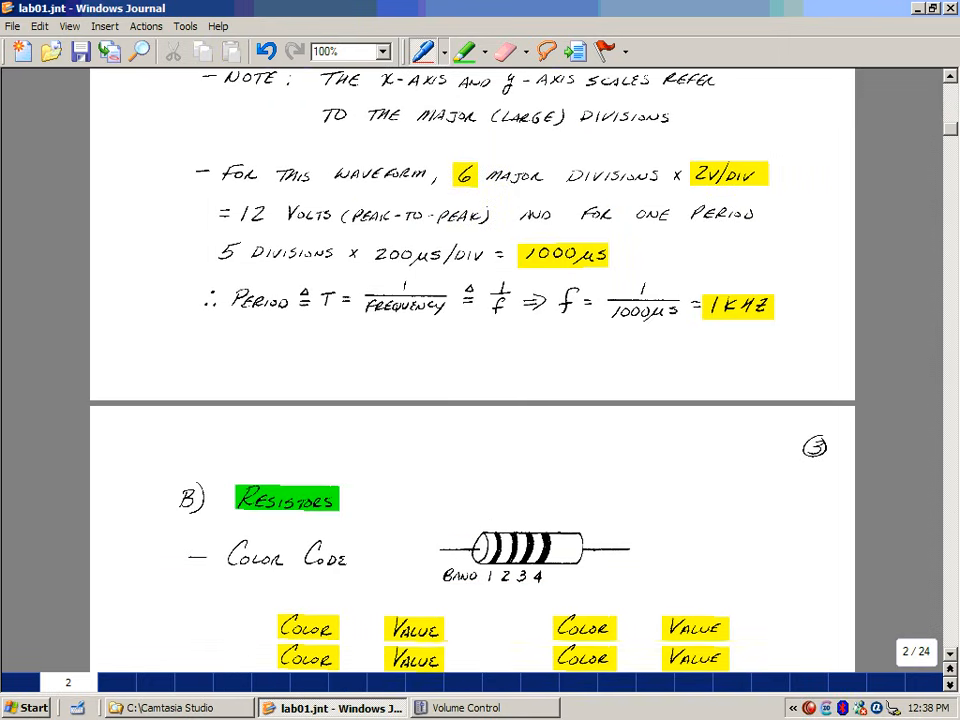
Scroll page 3 to show the resistor color-code table, tolerance table and R formula, marking the resistor sketch.
{"action": "scroll", "scroll_direction": "down", "scroll_amount": 3}
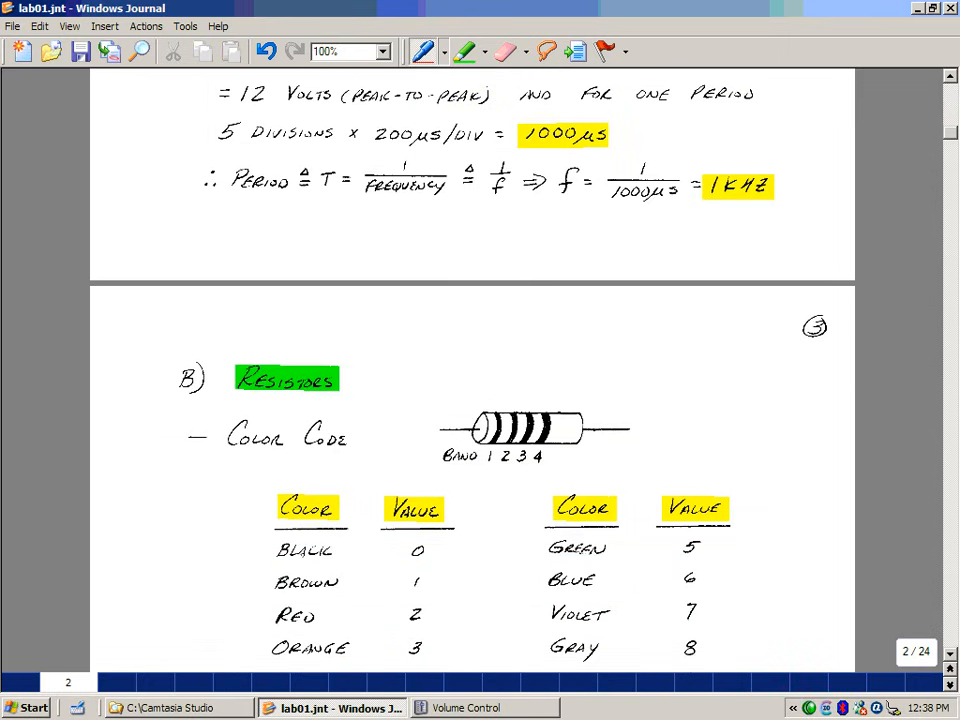
{"action": "scroll", "scroll_direction": "down", "scroll_amount": 3}
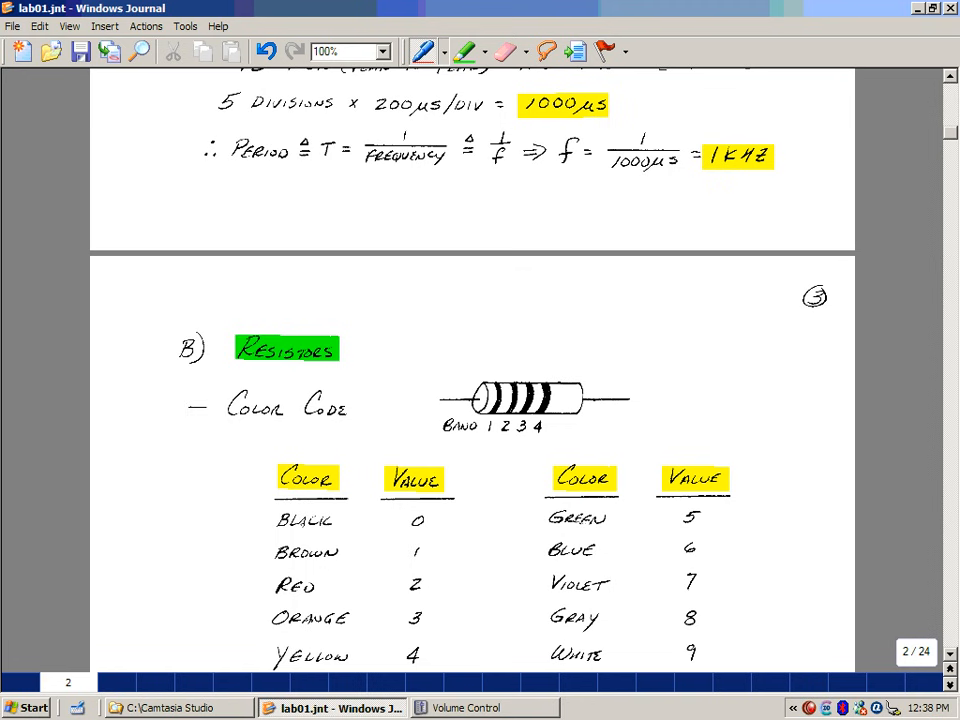
{"action": "scroll", "scroll_direction": "down", "scroll_amount": 3}
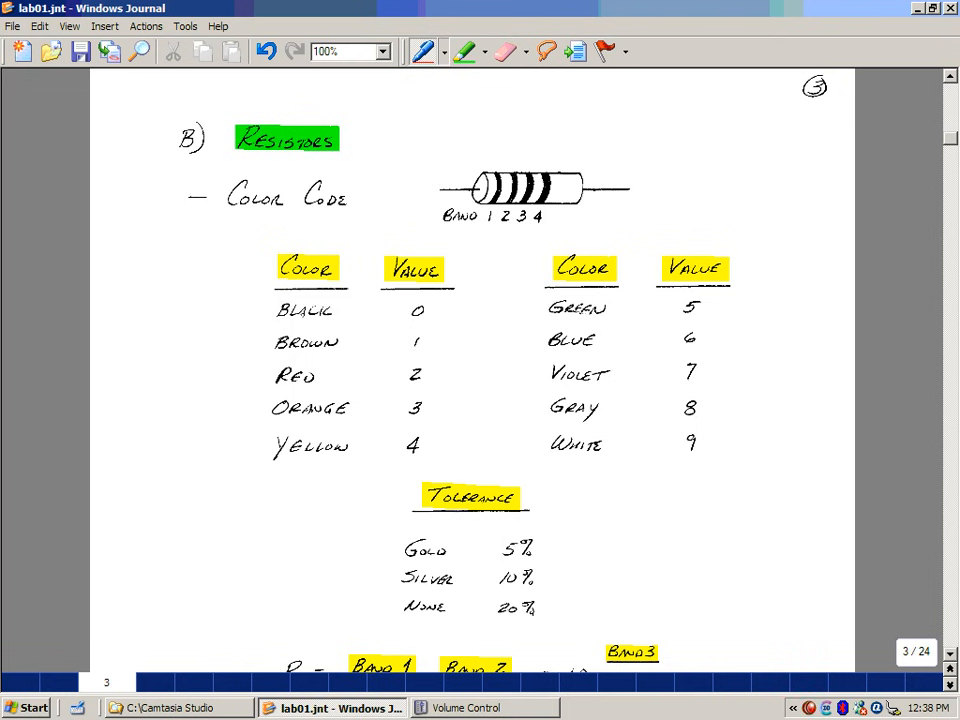
{"action": "left_click", "coordinate": [398, 398]}
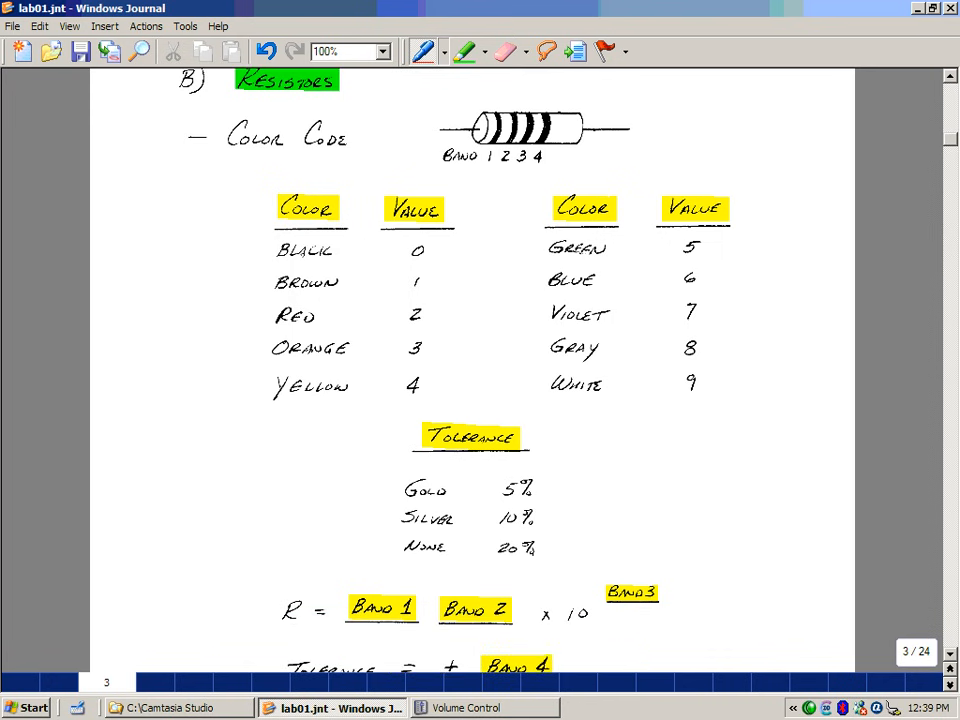
{"action": "left_click", "coordinate": [472, 580]}
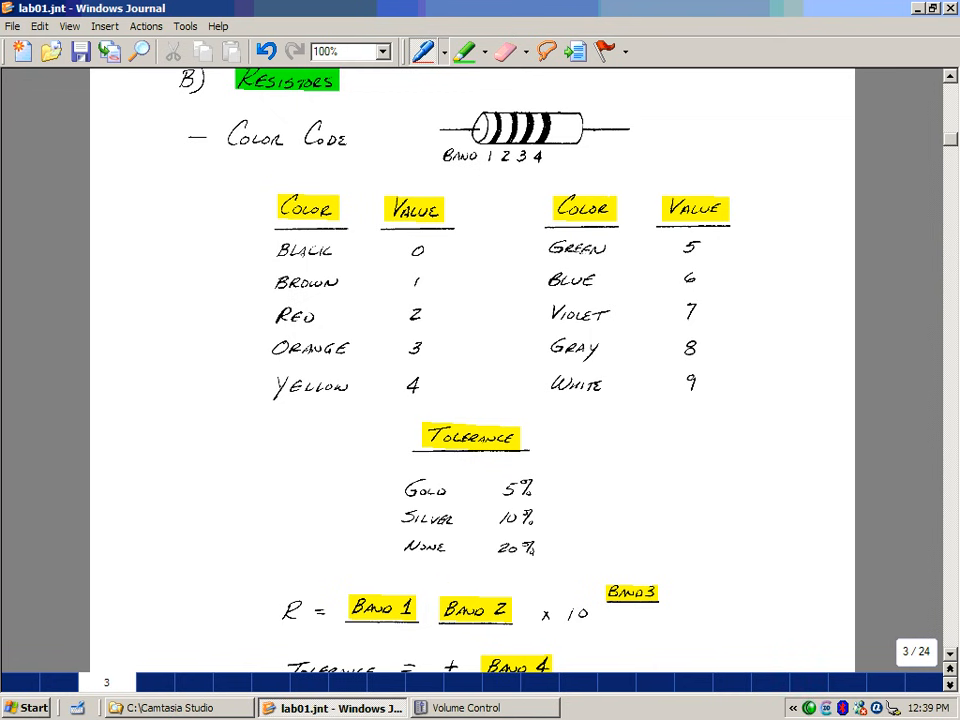
{"action": "scroll", "scroll_direction": "down", "scroll_amount": 3}
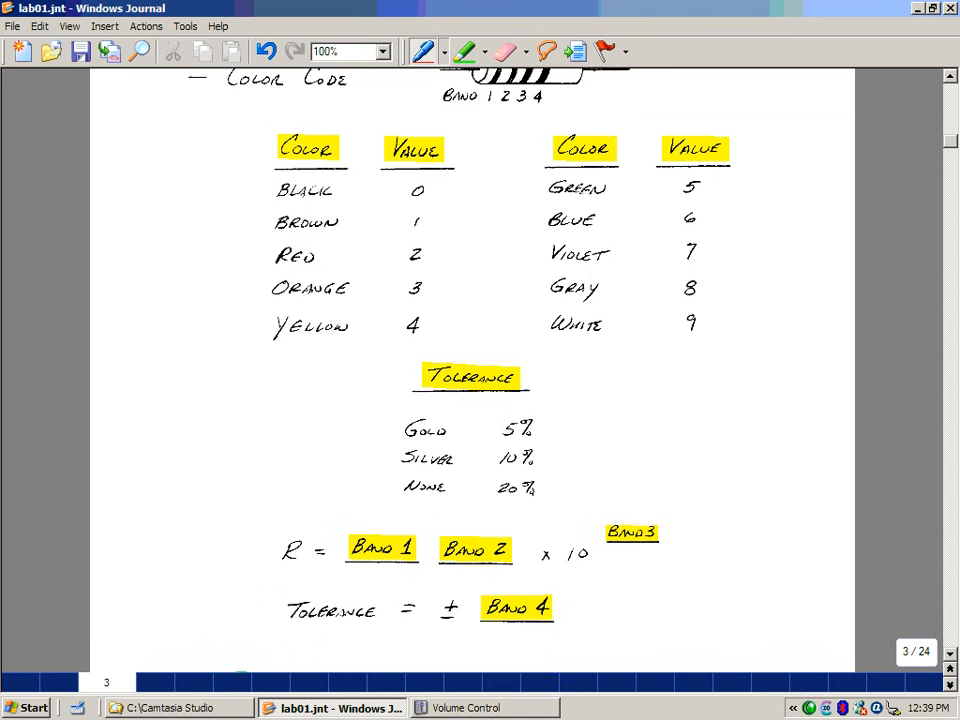
{"action": "scroll", "scroll_direction": "down", "scroll_amount": 3}
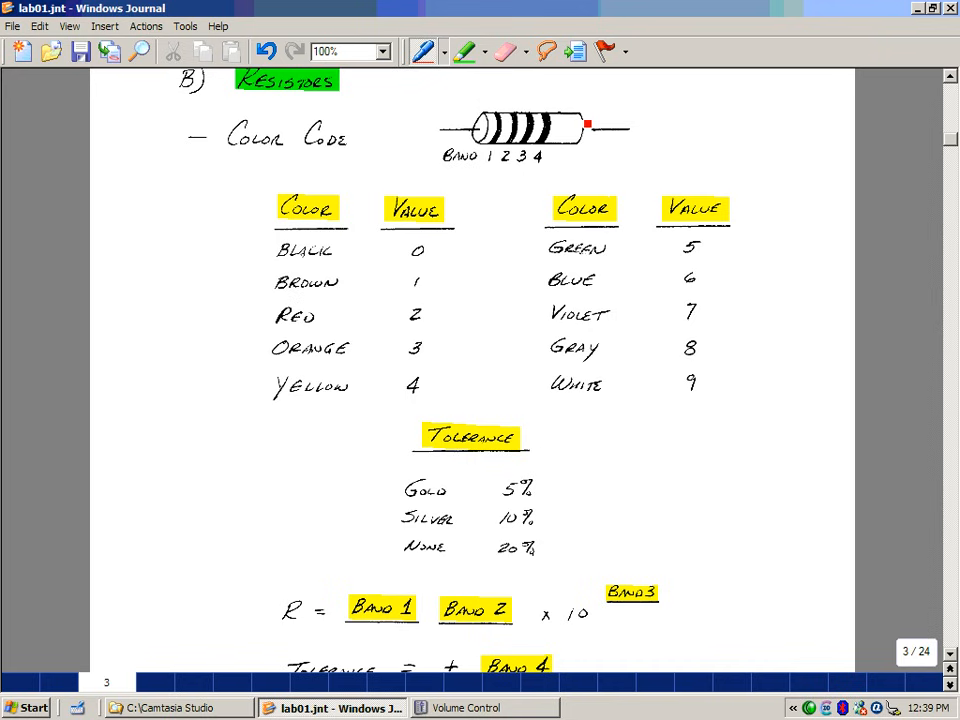
Scroll to the red-violet-yellow-gold example giving 270 kΩ ±5% and its resistance range at the page bottom.
{"action": "scroll", "scroll_direction": "down", "scroll_amount": 3}
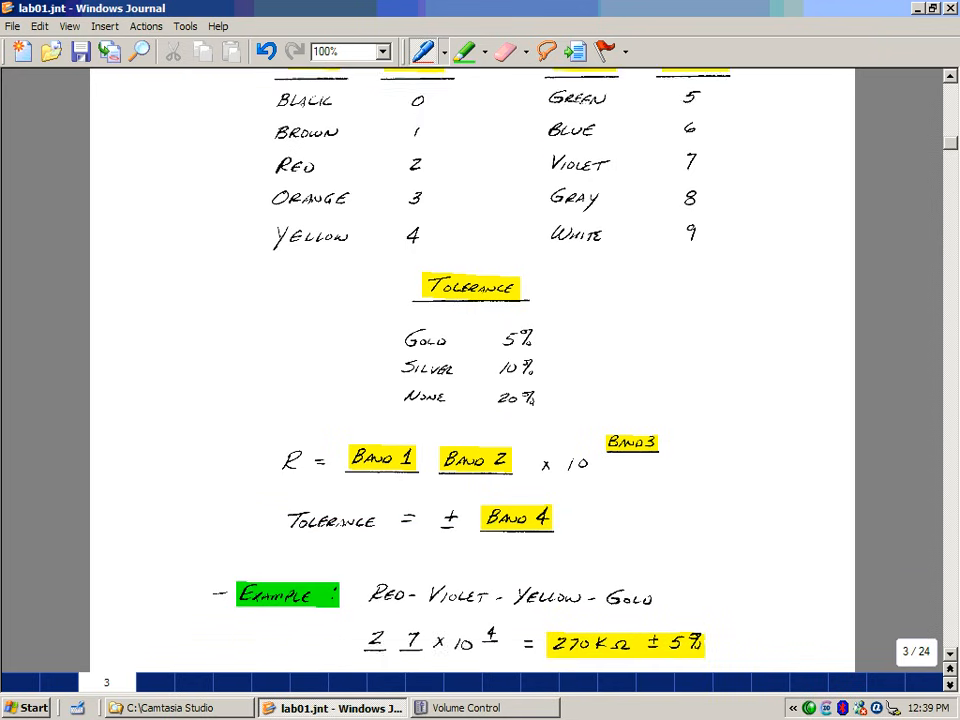
{"action": "scroll", "scroll_direction": "down", "scroll_amount": 3}
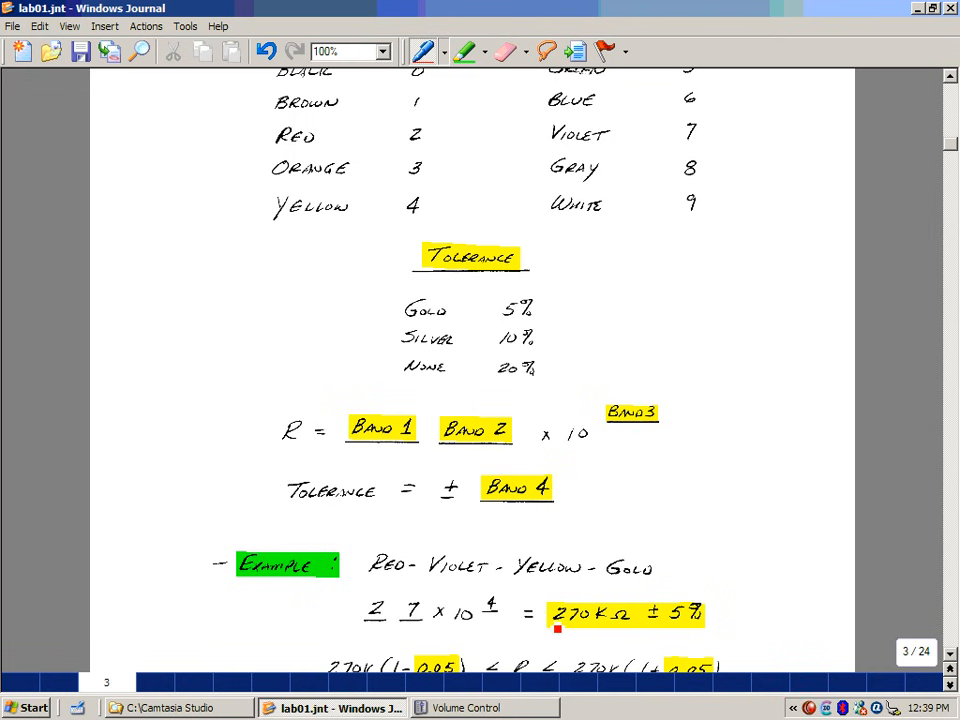
{"action": "scroll", "scroll_direction": "down", "scroll_amount": 3}
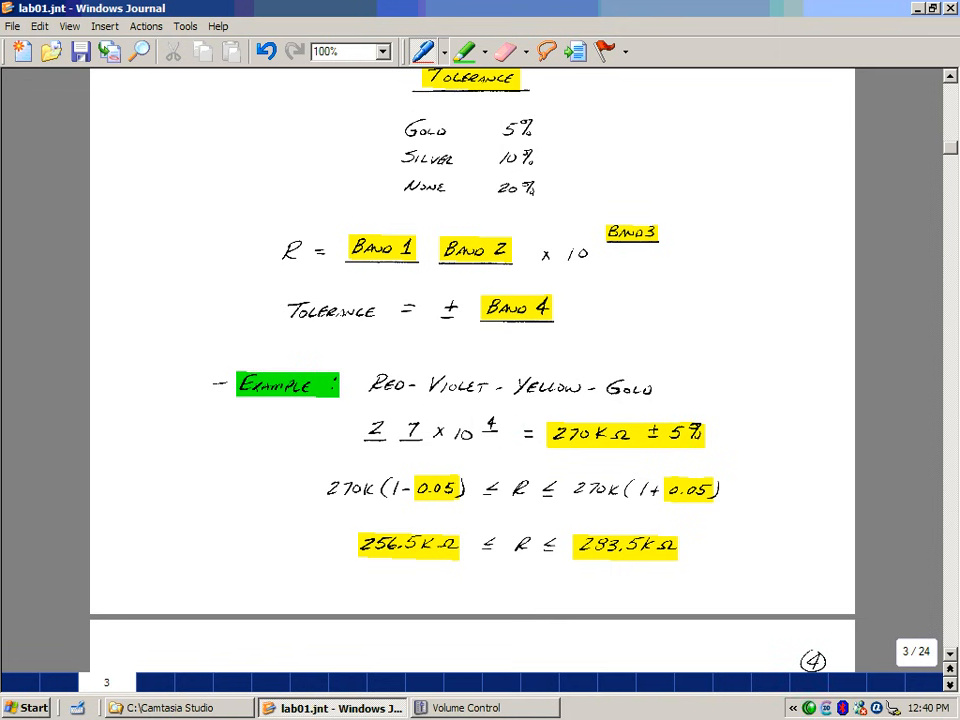
{"action": "left_click", "coordinate": [576, 470]}
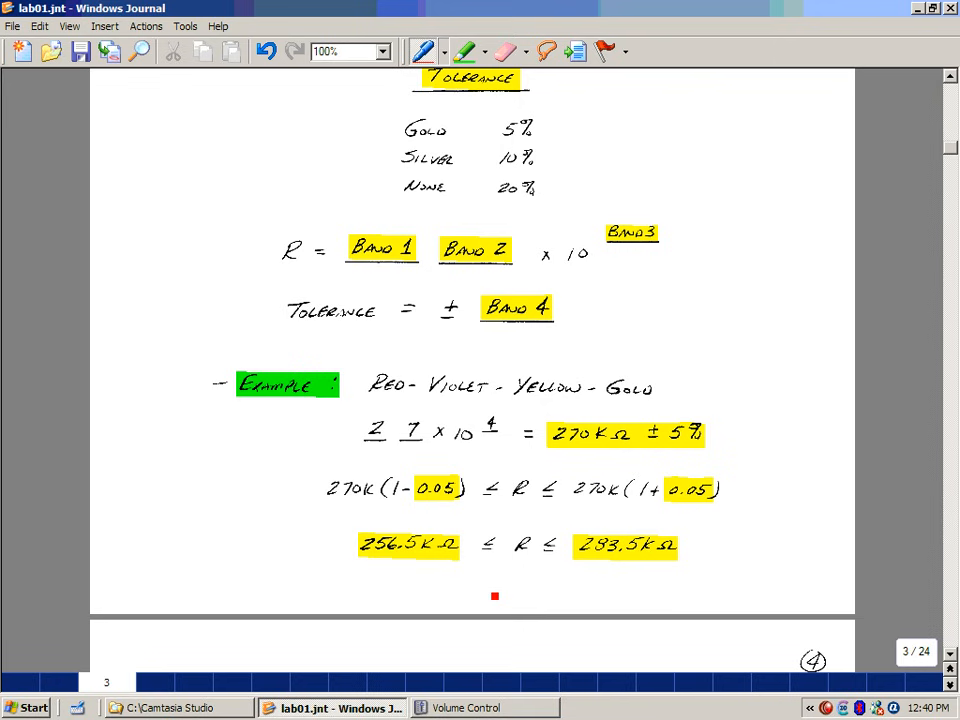
Scroll past page 4's two-wire Fluke 8840A diagram with resistor Ru to the start of page 5's circuit-model notes.
{"action": "scroll", "scroll_direction": "down", "scroll_amount": 3}
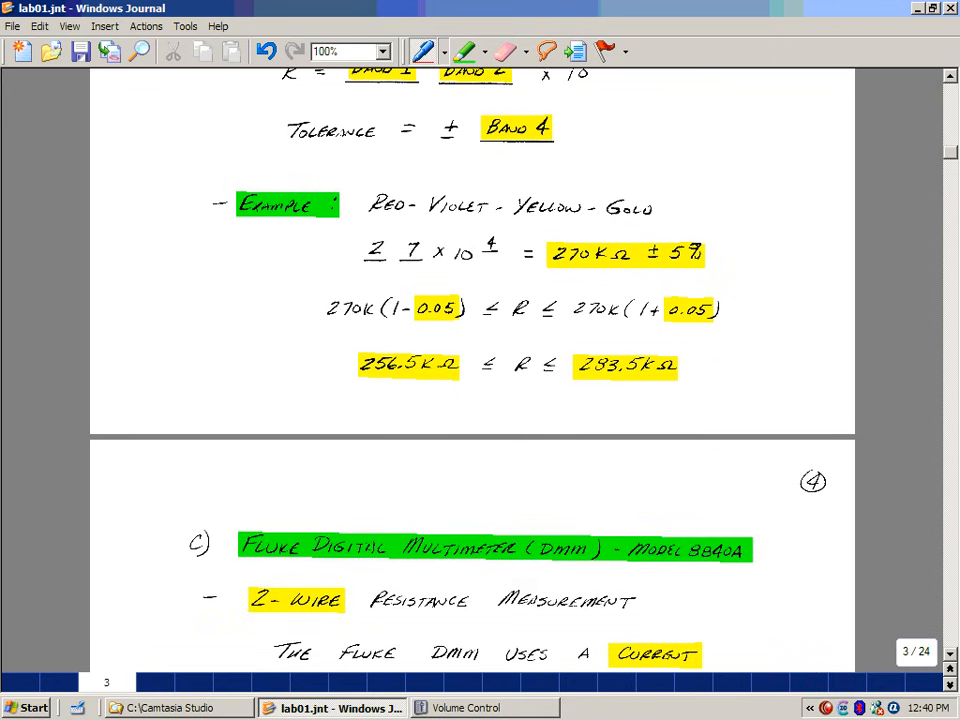
{"action": "scroll", "scroll_direction": "down", "scroll_amount": 3}
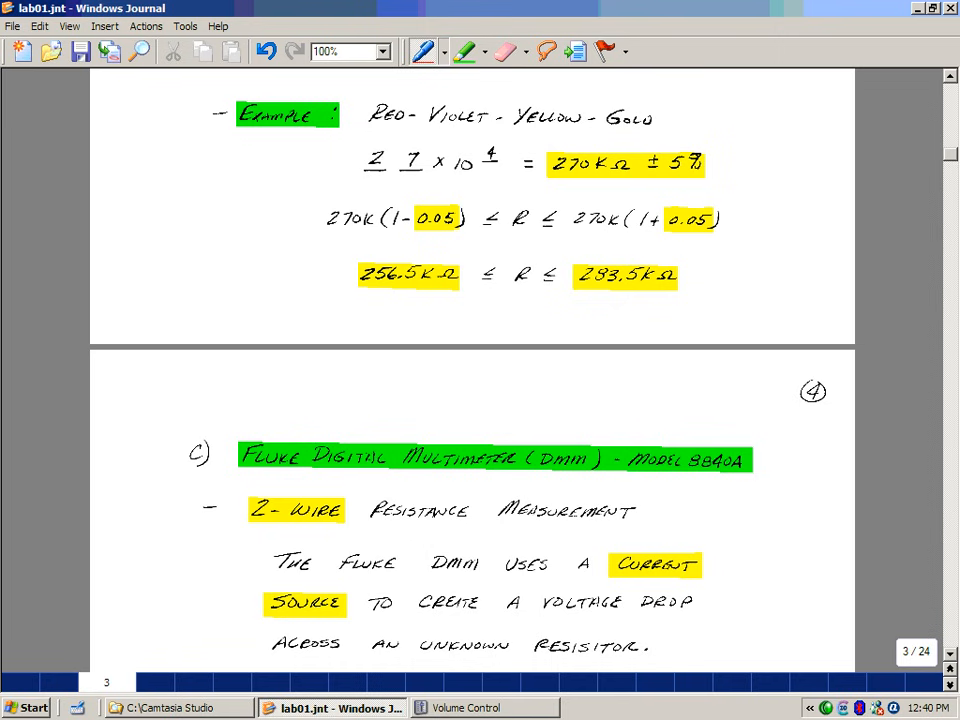
{"action": "scroll", "scroll_direction": "down", "scroll_amount": 3}
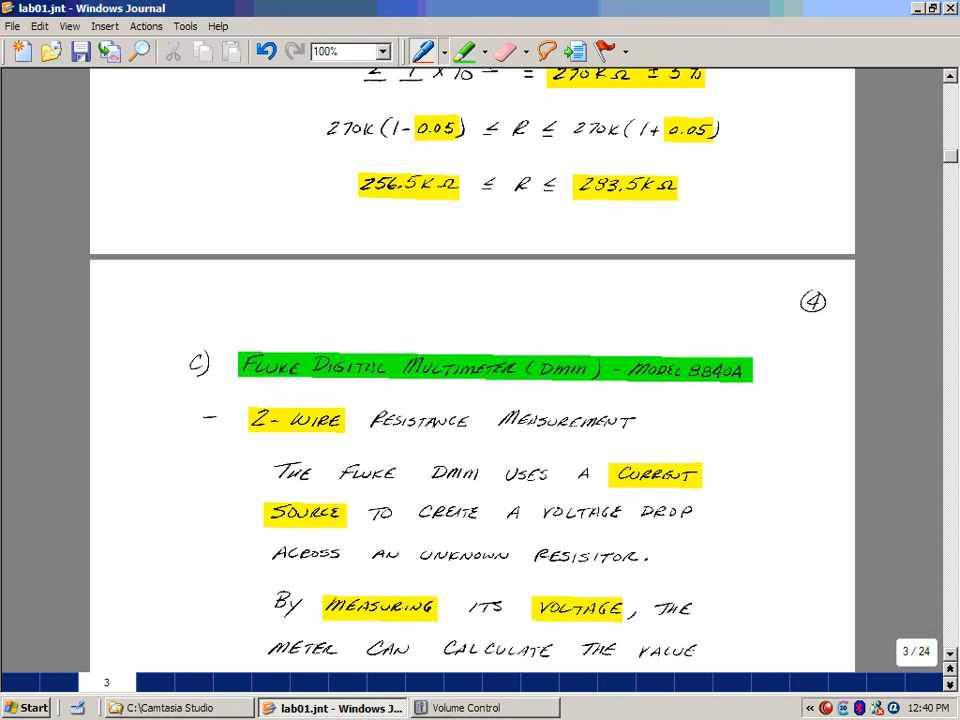
{"action": "scroll", "scroll_direction": "down", "scroll_amount": 3}
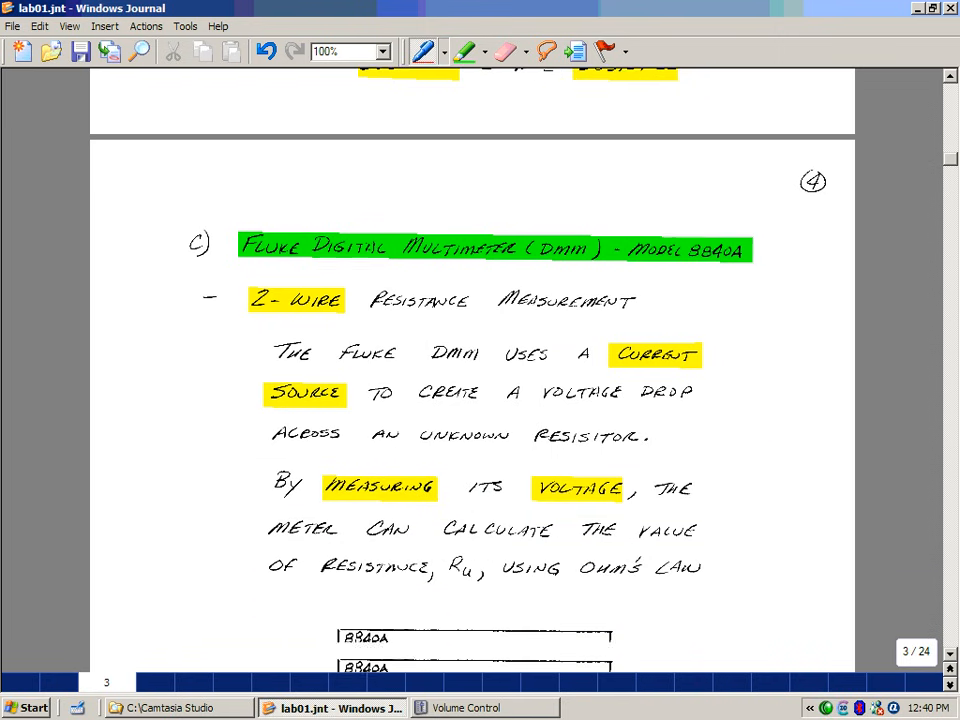
{"action": "scroll", "scroll_direction": "down", "scroll_amount": 3}
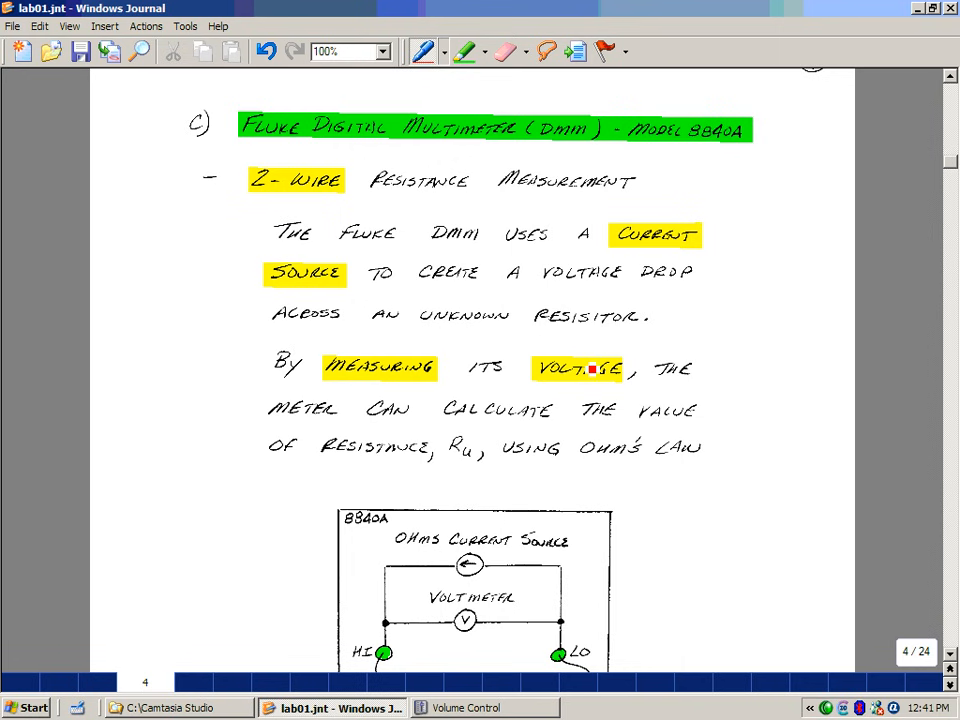
{"action": "scroll", "scroll_direction": "down", "scroll_amount": 3}
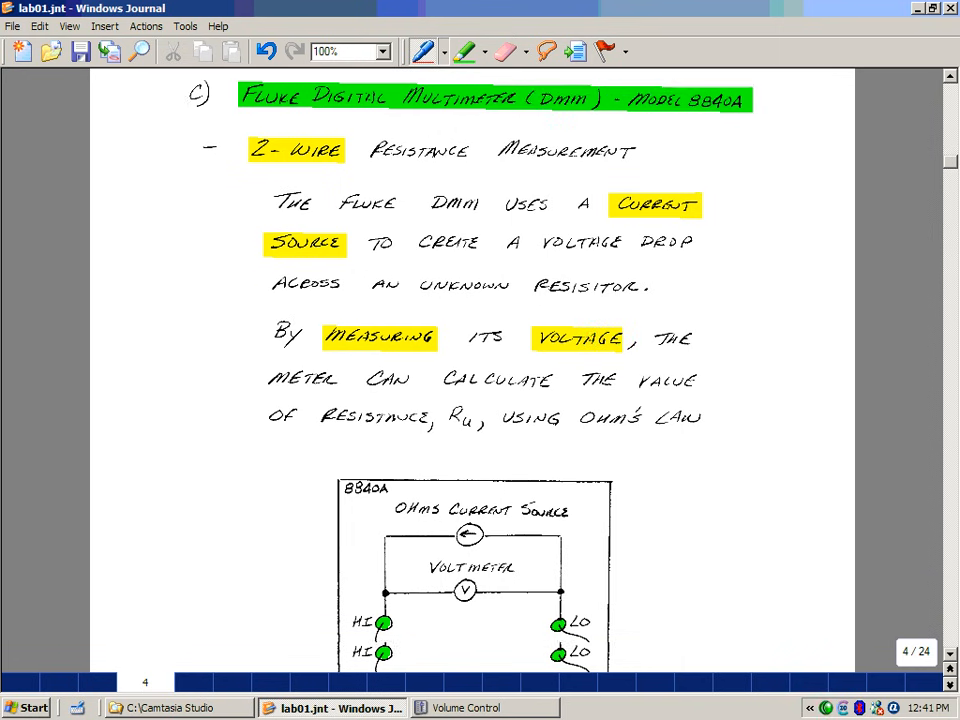
{"action": "scroll", "scroll_direction": "down", "scroll_amount": 3}
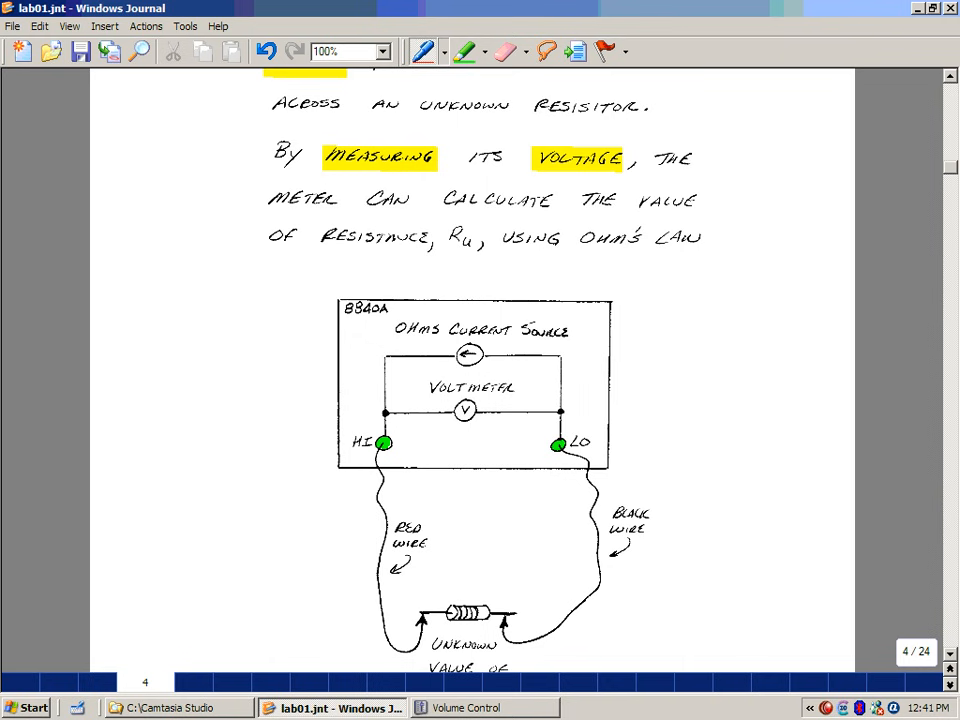
{"action": "scroll", "scroll_direction": "down", "scroll_amount": 3}
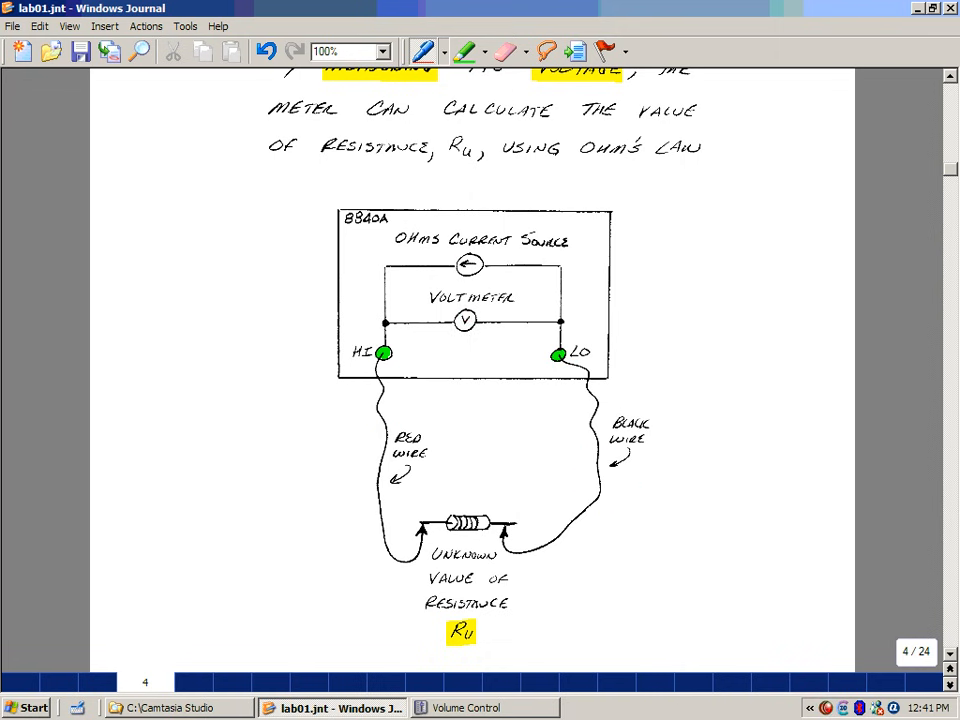
{"action": "scroll", "scroll_direction": "down", "scroll_amount": 3}
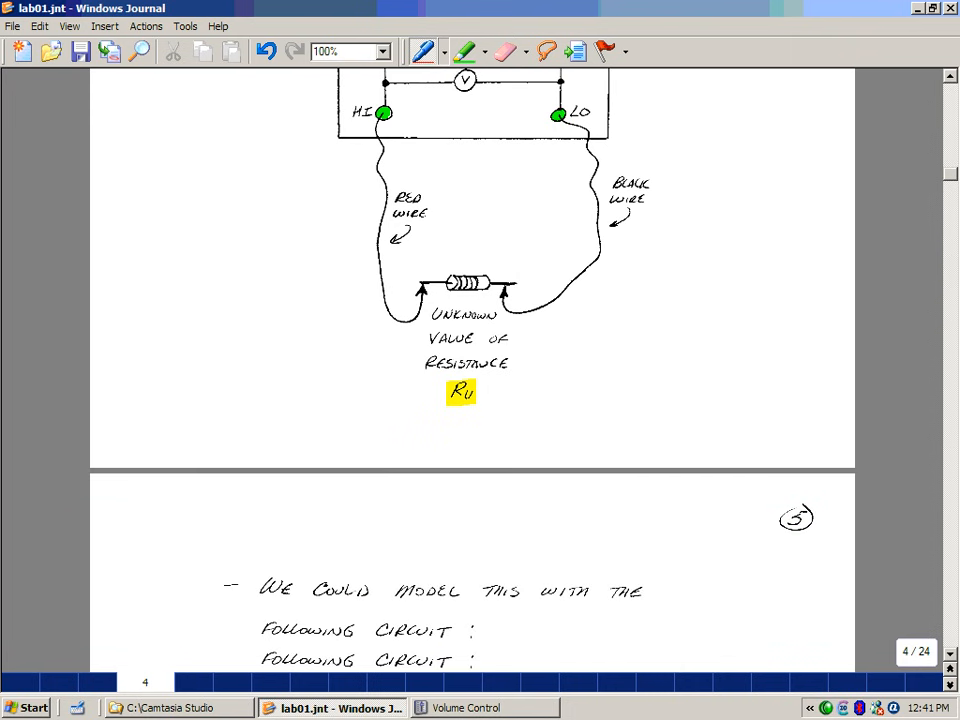
Scroll through page 5's circuit model, V/I ≈ Ru derivation and 0.05–0.5 Ω wire-resistance question to the four-wire heading.
{"action": "scroll", "scroll_direction": "down", "scroll_amount": 3}
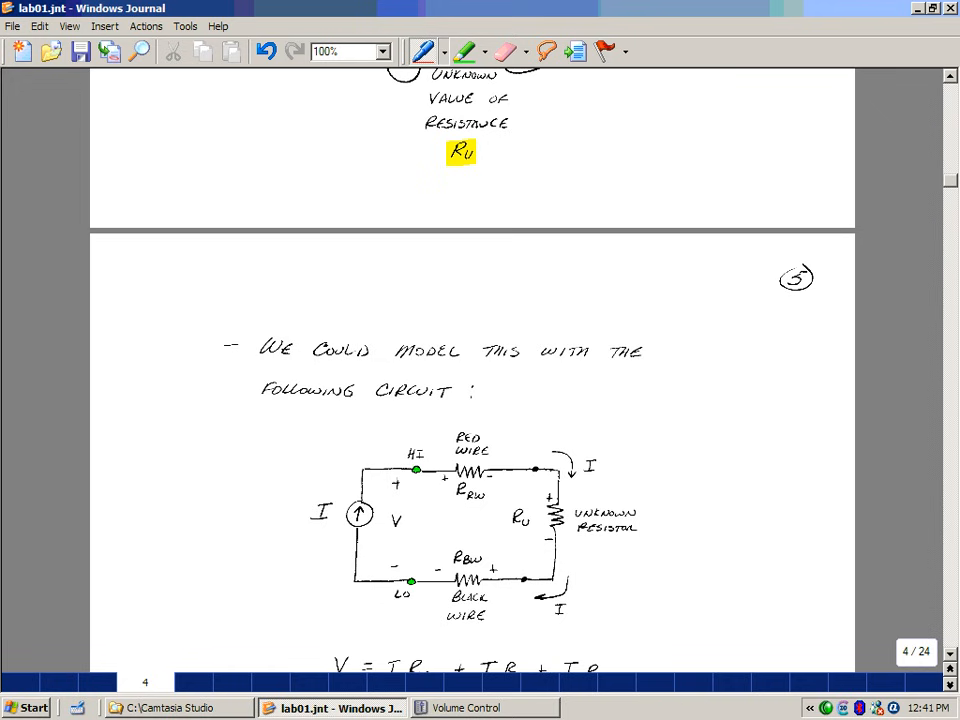
{"action": "scroll", "scroll_direction": "down", "scroll_amount": 3}
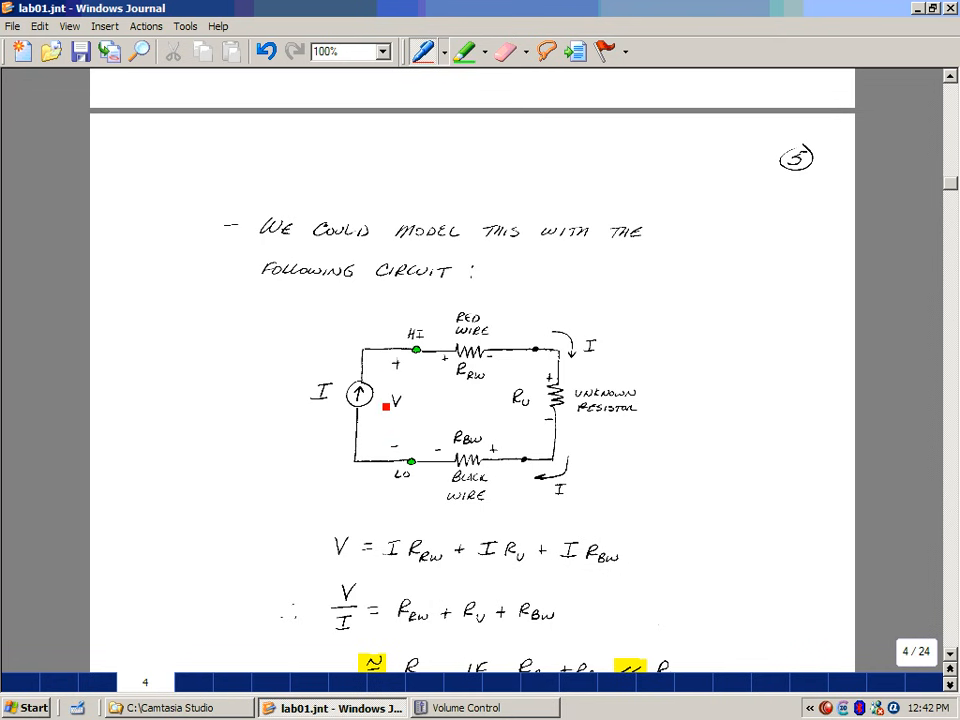
{"action": "scroll", "scroll_direction": "down", "scroll_amount": 3}
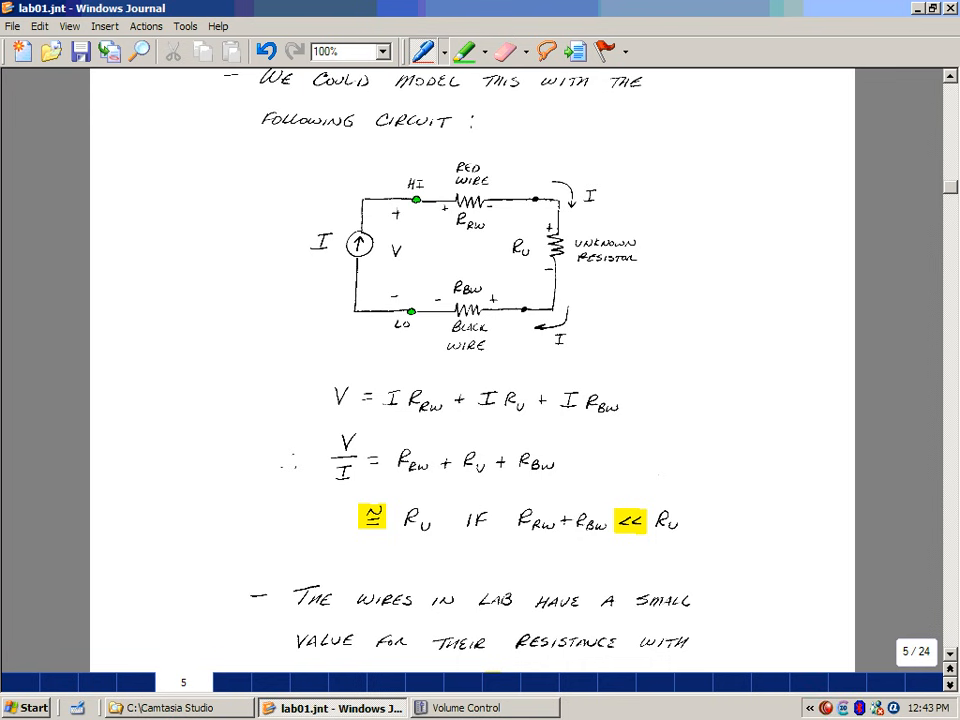
{"action": "scroll", "scroll_direction": "down", "scroll_amount": 3}
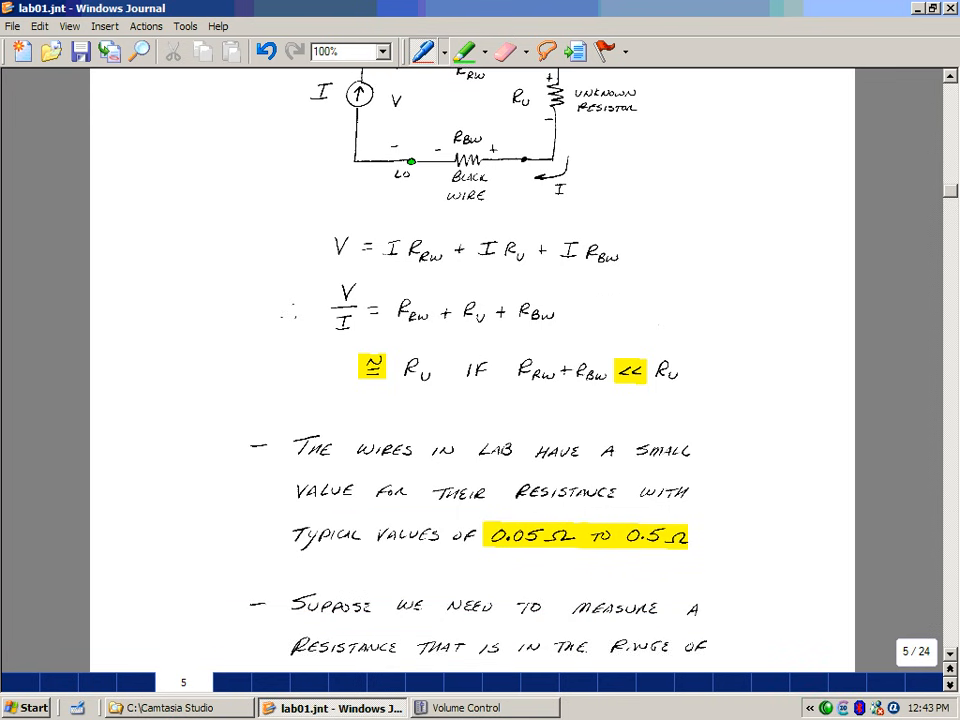
{"action": "scroll", "scroll_direction": "down", "scroll_amount": 3}
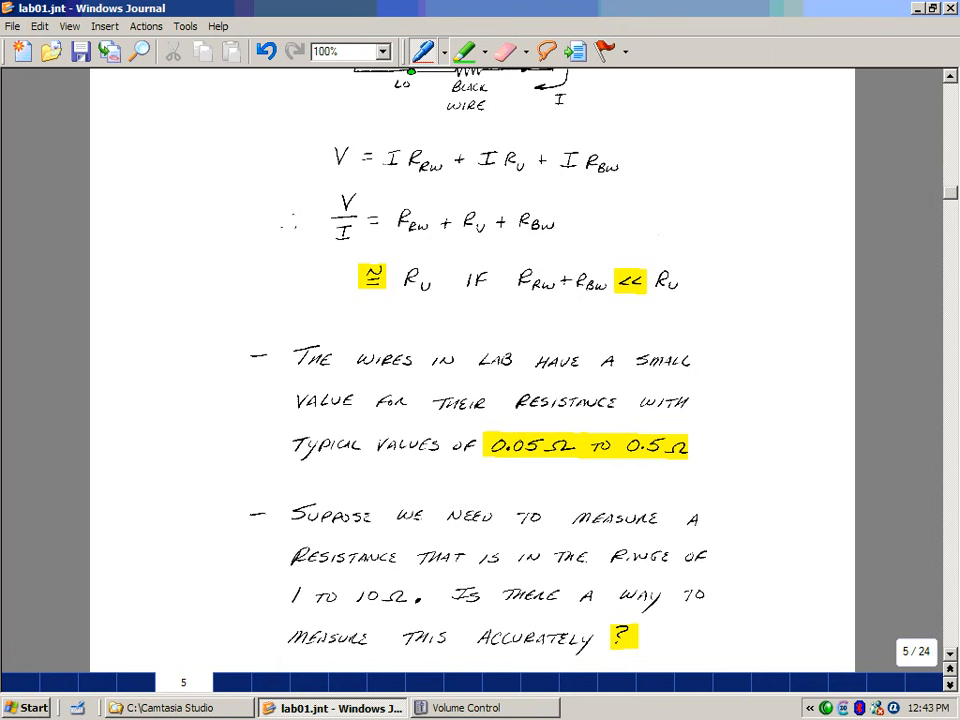
{"action": "scroll", "scroll_direction": "down", "scroll_amount": 3}
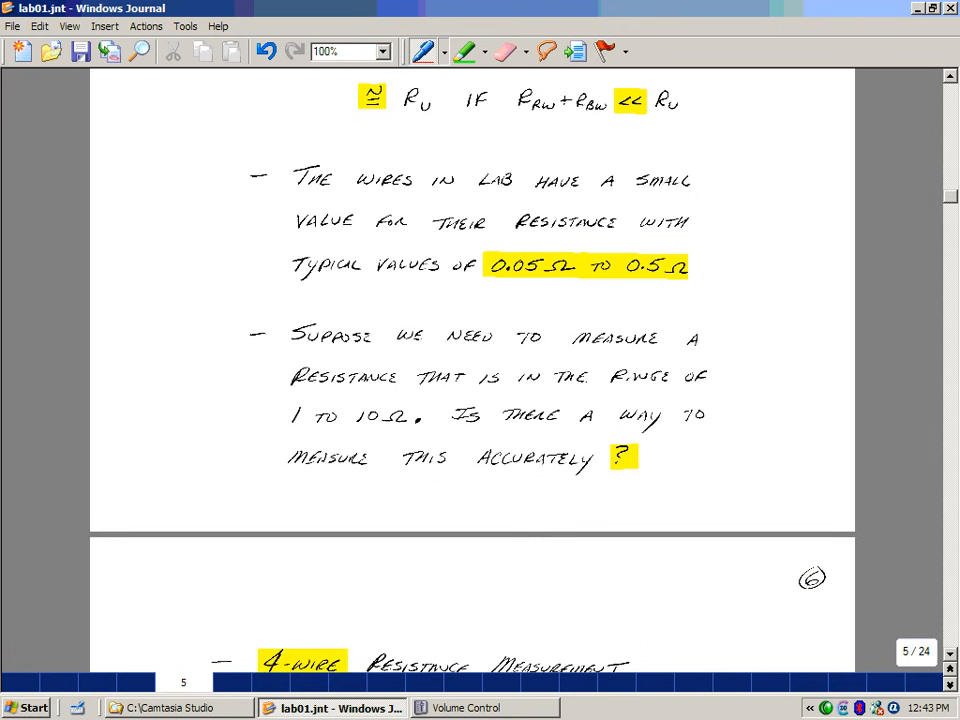
Scroll through page 6's four-wire measurement diagram and circuit model to the circled V/I = Ru result.
{"action": "scroll", "scroll_direction": "down", "scroll_amount": 3}
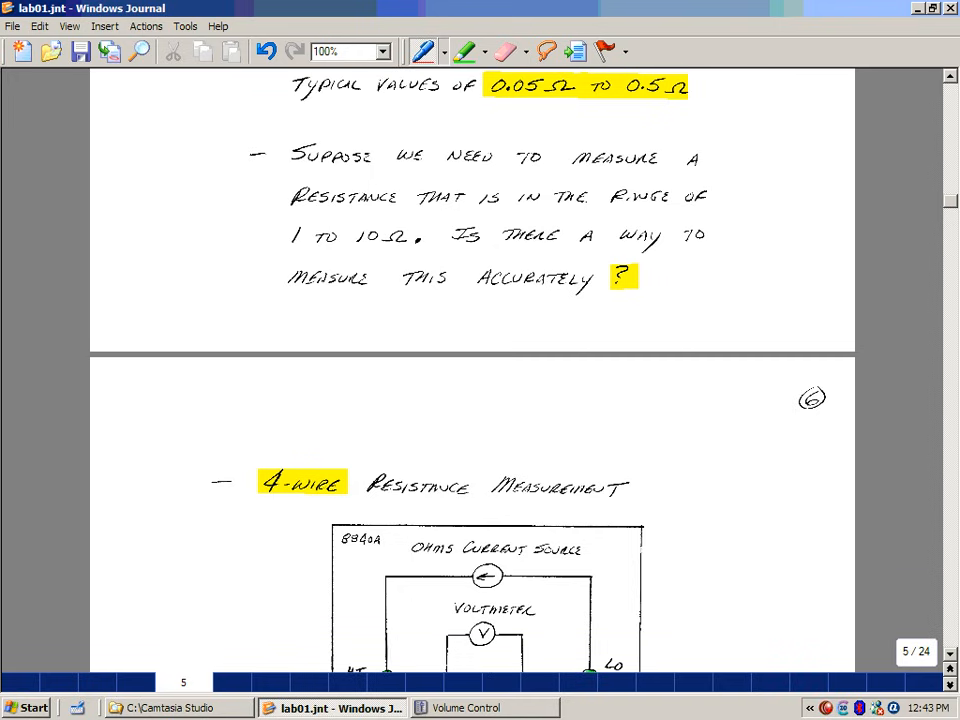
{"action": "scroll", "scroll_direction": "down", "scroll_amount": 3}
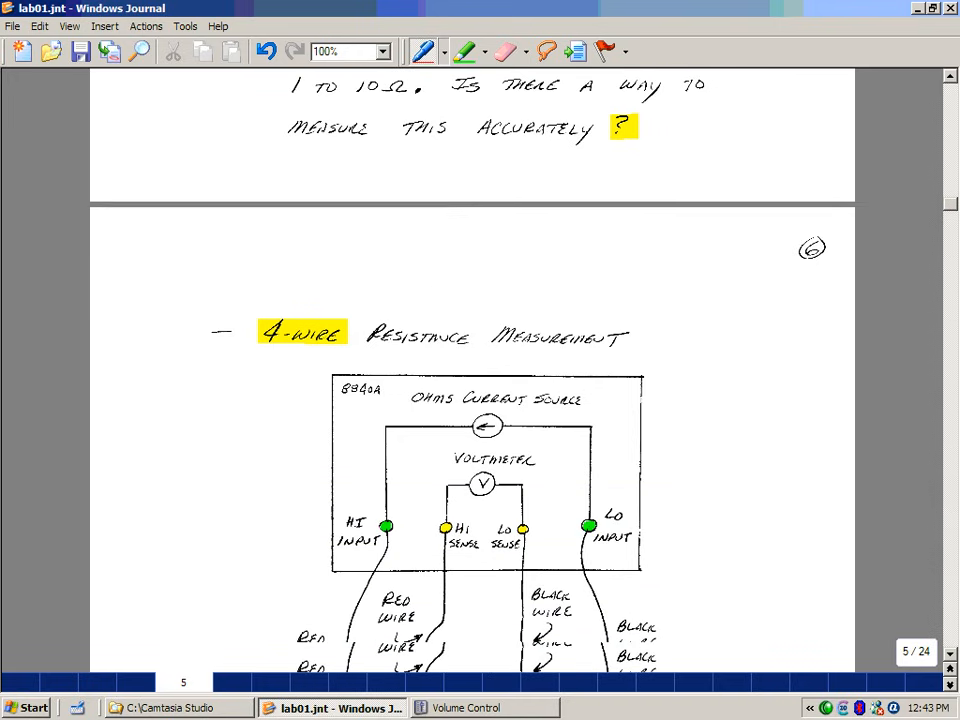
{"action": "scroll", "scroll_direction": "down", "scroll_amount": 3}
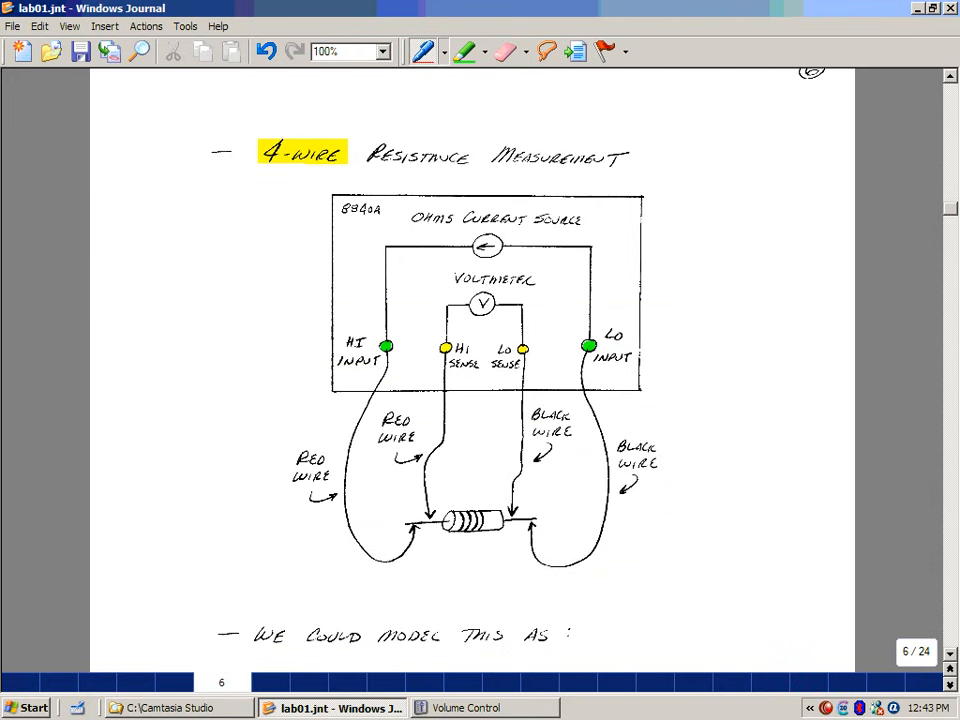
{"action": "scroll", "scroll_direction": "down", "scroll_amount": 3}
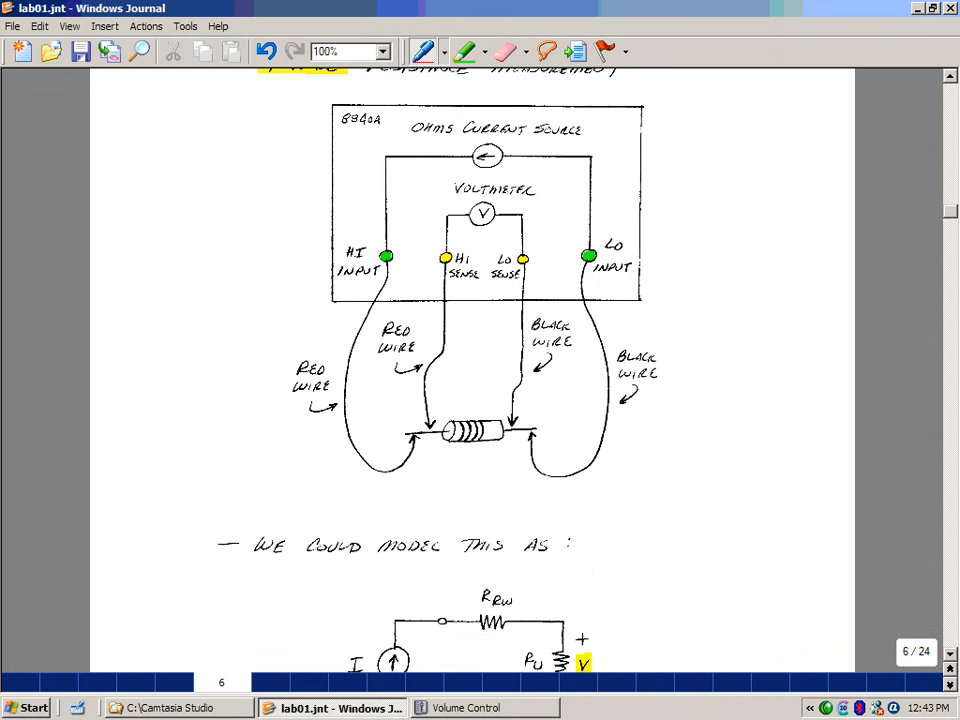
{"action": "left_click", "coordinate": [496, 476]}
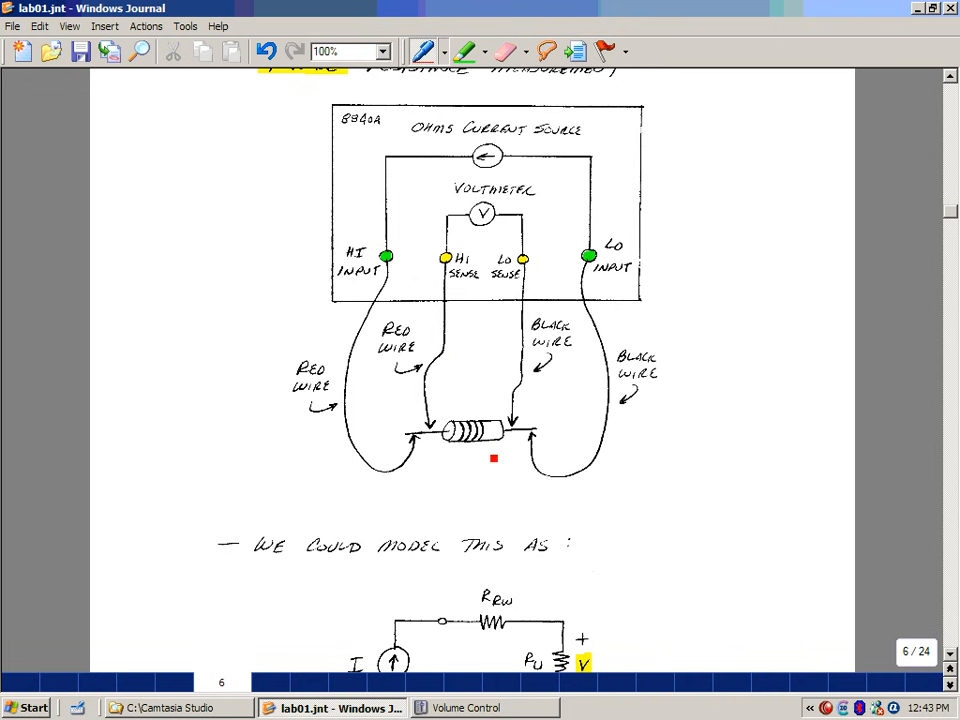
{"action": "scroll", "scroll_direction": "down", "scroll_amount": 3}
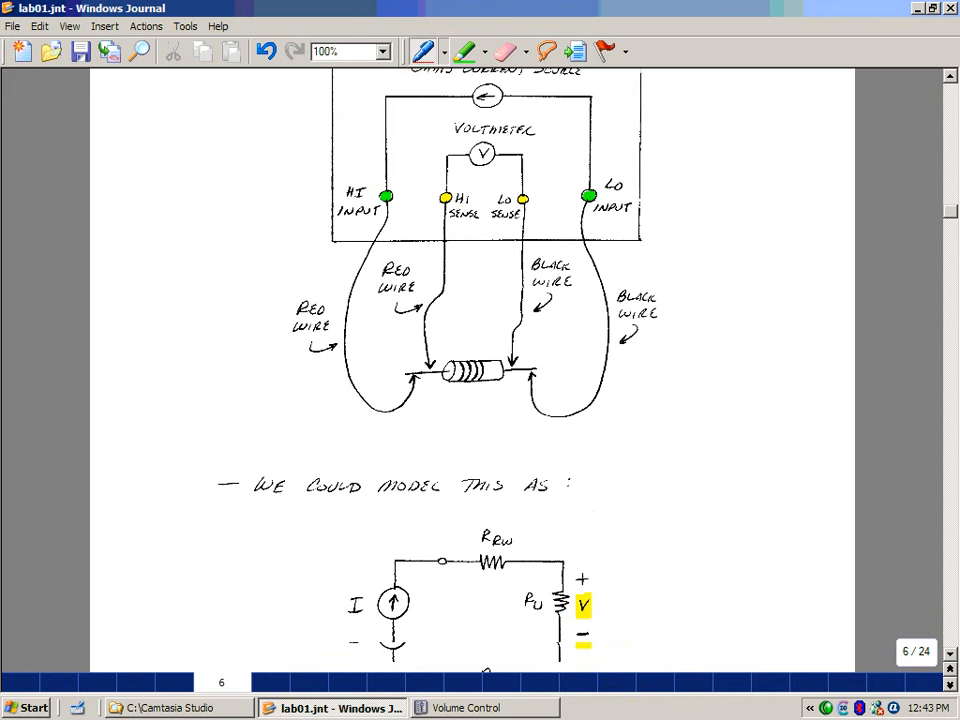
{"action": "scroll", "scroll_direction": "down", "scroll_amount": 3}
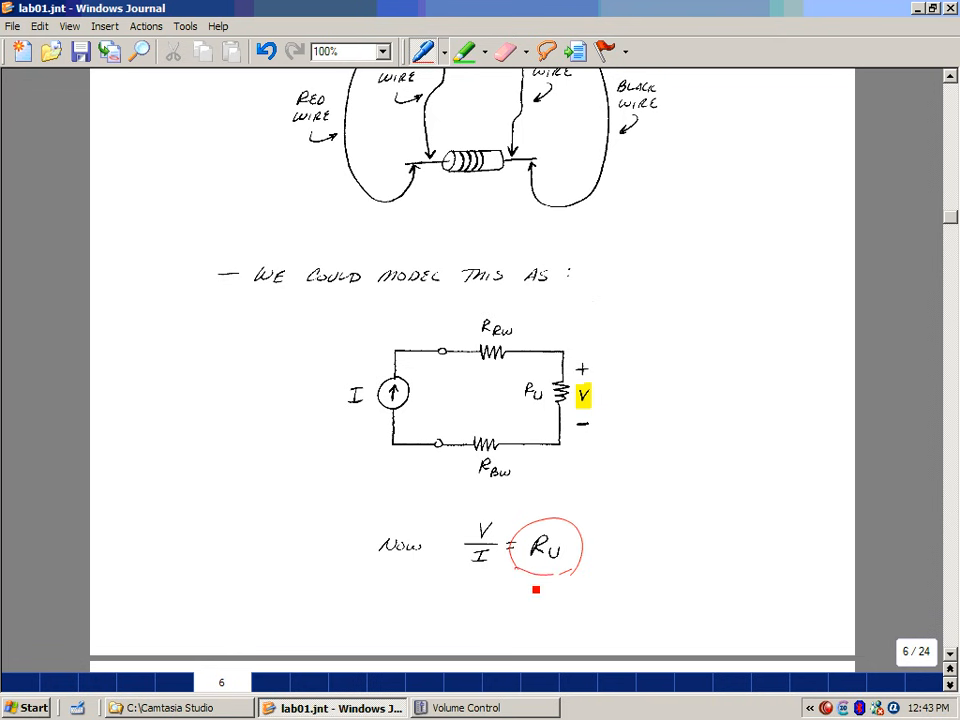
{"action": "scroll", "scroll_direction": "down", "scroll_amount": 3}
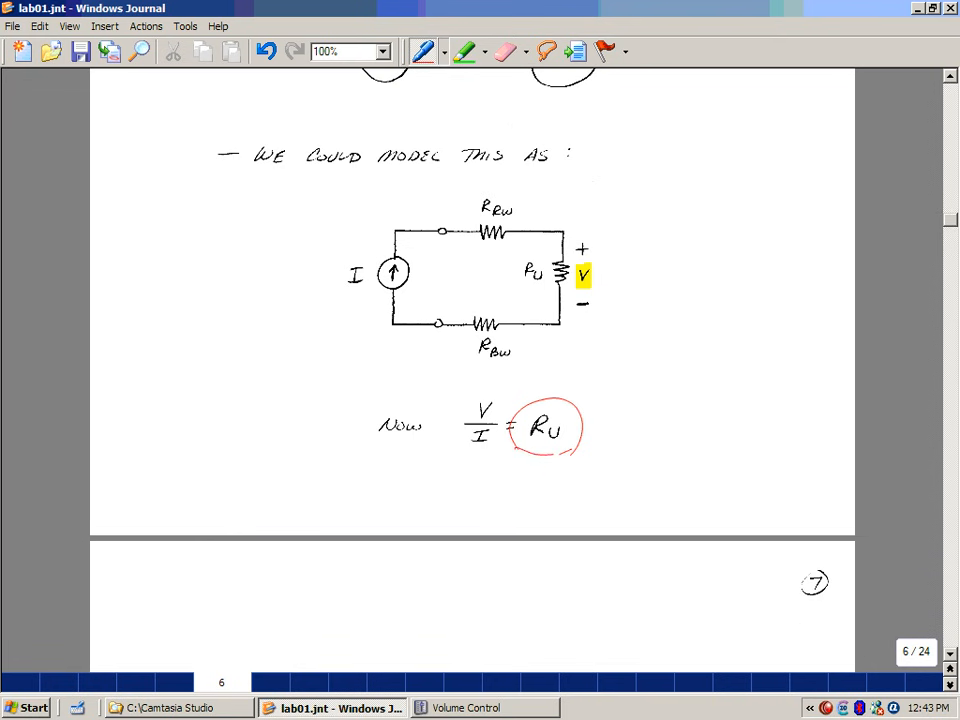
Scroll to page 7's Accuracy notes on the 5½-digit display, tolerance digits and 20 kΩ example.
{"action": "scroll", "scroll_direction": "down", "scroll_amount": 3}
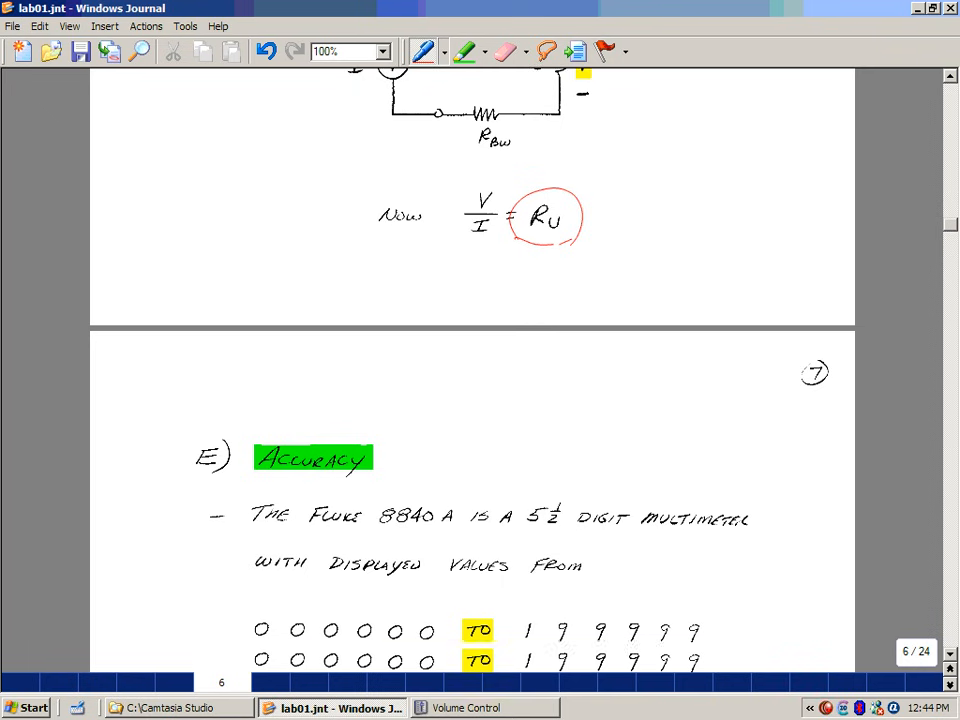
{"action": "scroll", "scroll_direction": "down", "scroll_amount": 3}
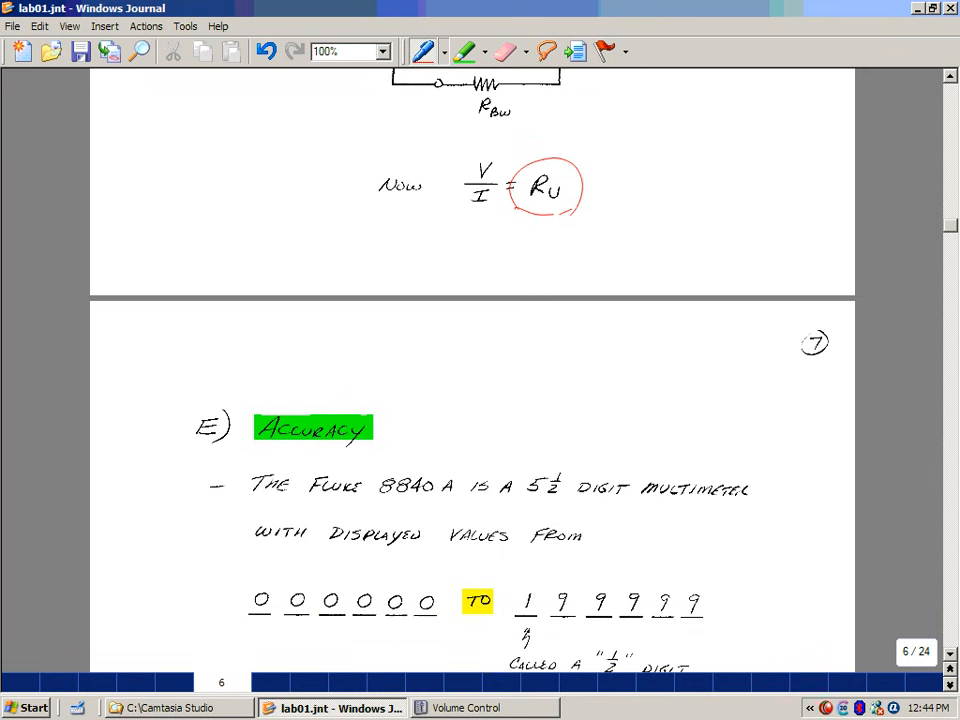
{"action": "scroll", "scroll_direction": "down", "scroll_amount": 3}
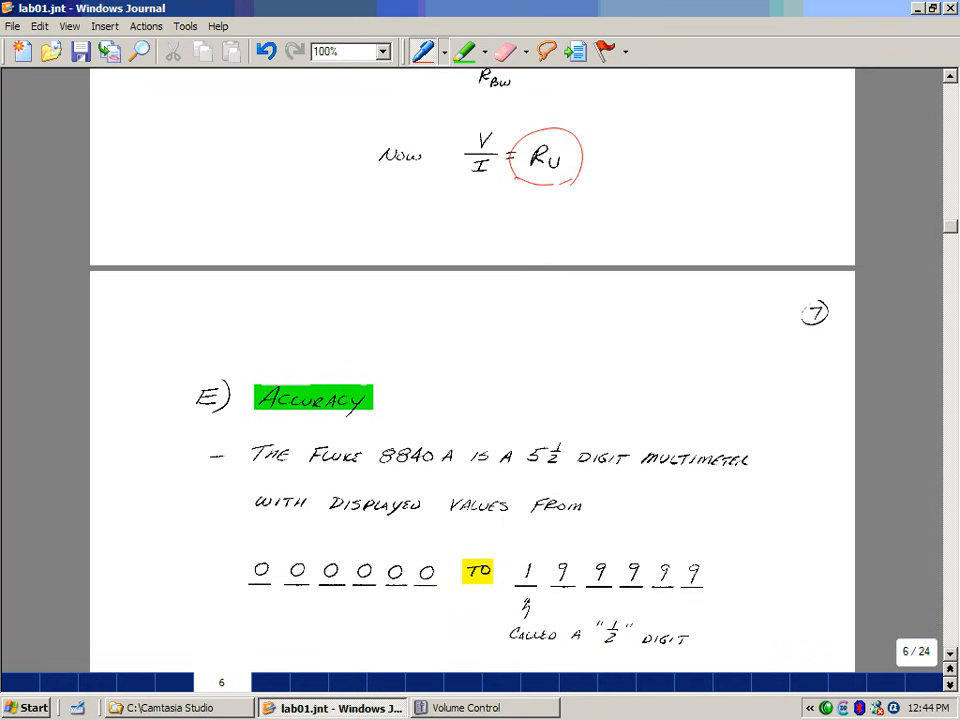
{"action": "scroll", "scroll_direction": "down", "scroll_amount": 3}
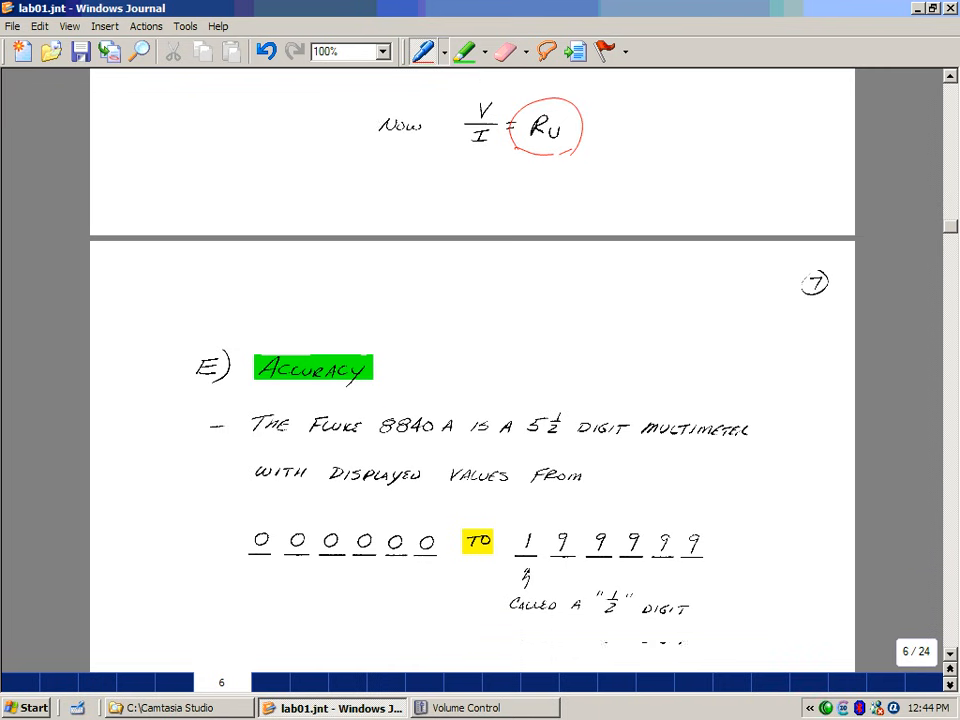
{"action": "scroll", "scroll_direction": "down", "scroll_amount": 3}
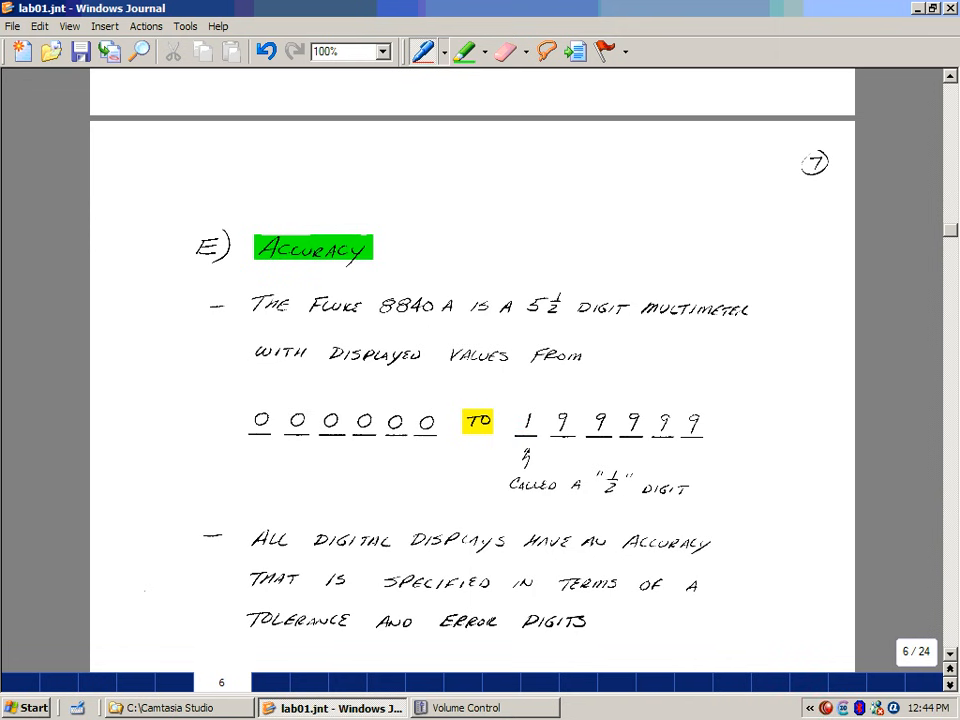
{"action": "scroll", "scroll_direction": "down", "scroll_amount": 3}
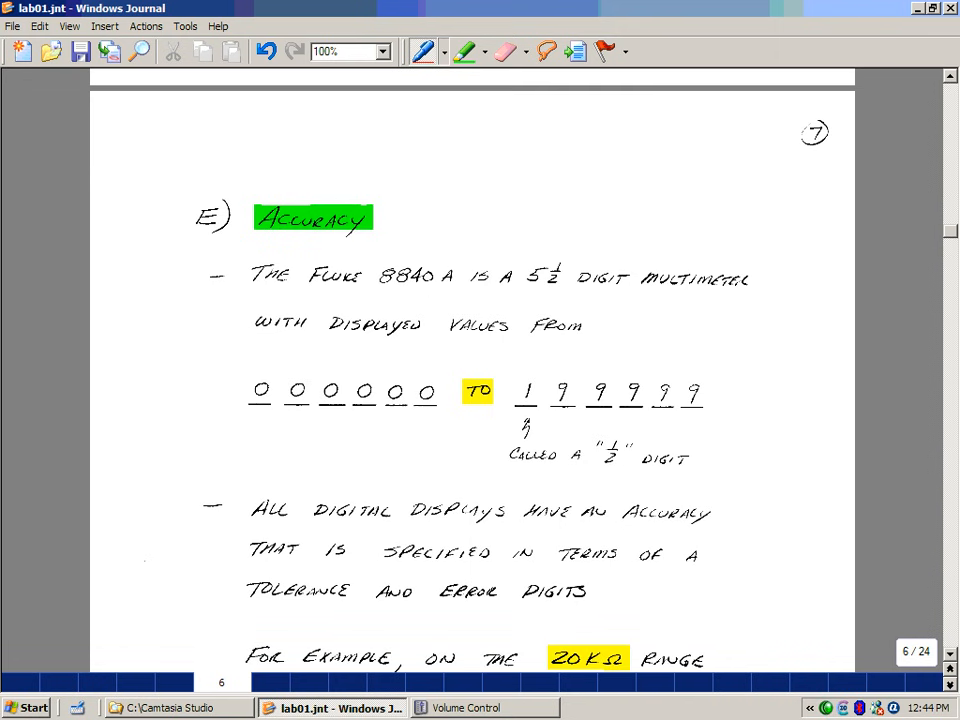
{"action": "scroll", "scroll_direction": "down", "scroll_amount": 3}
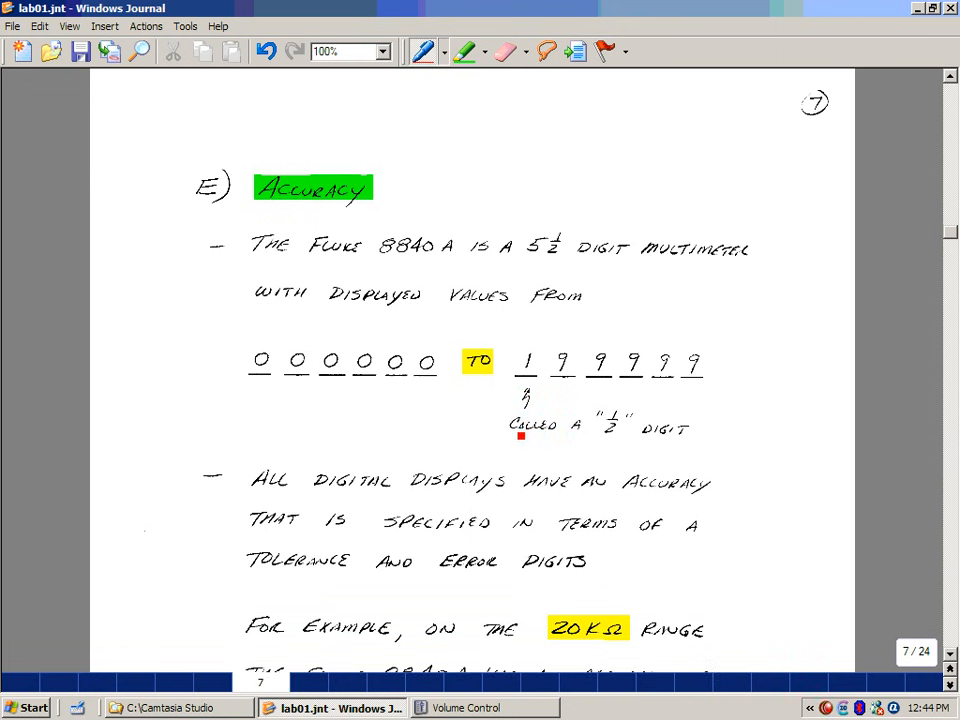
{"action": "scroll", "scroll_direction": "down", "scroll_amount": 3}
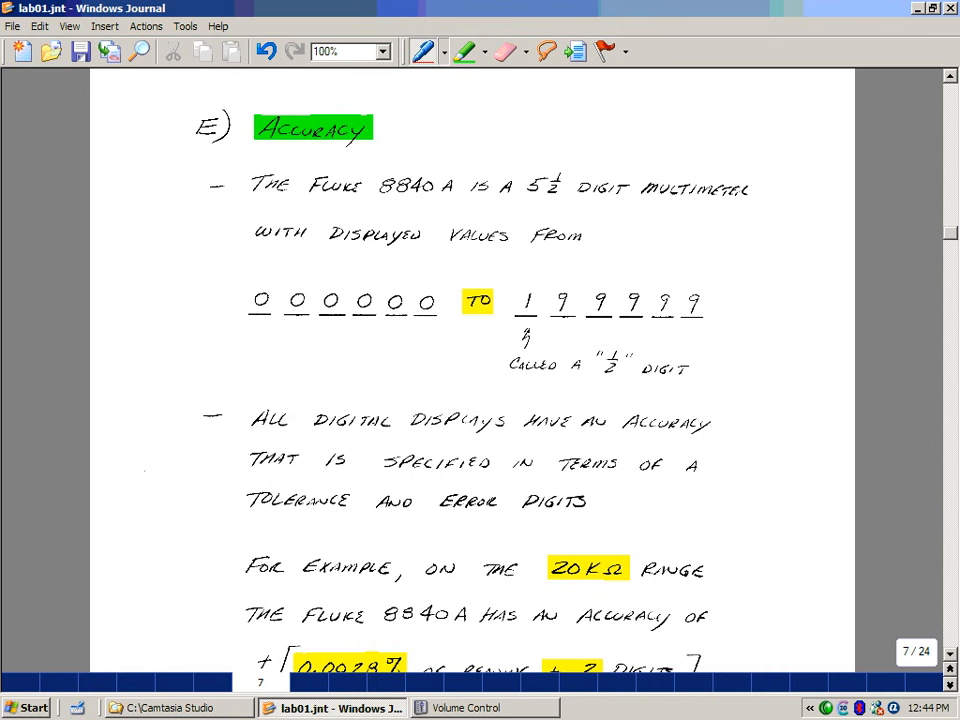
Scroll to the ±(0.0028% of reading + 2 digits) spec and the 13.3413 kΩ worked accuracy example.
{"action": "scroll", "scroll_direction": "down", "scroll_amount": 3}
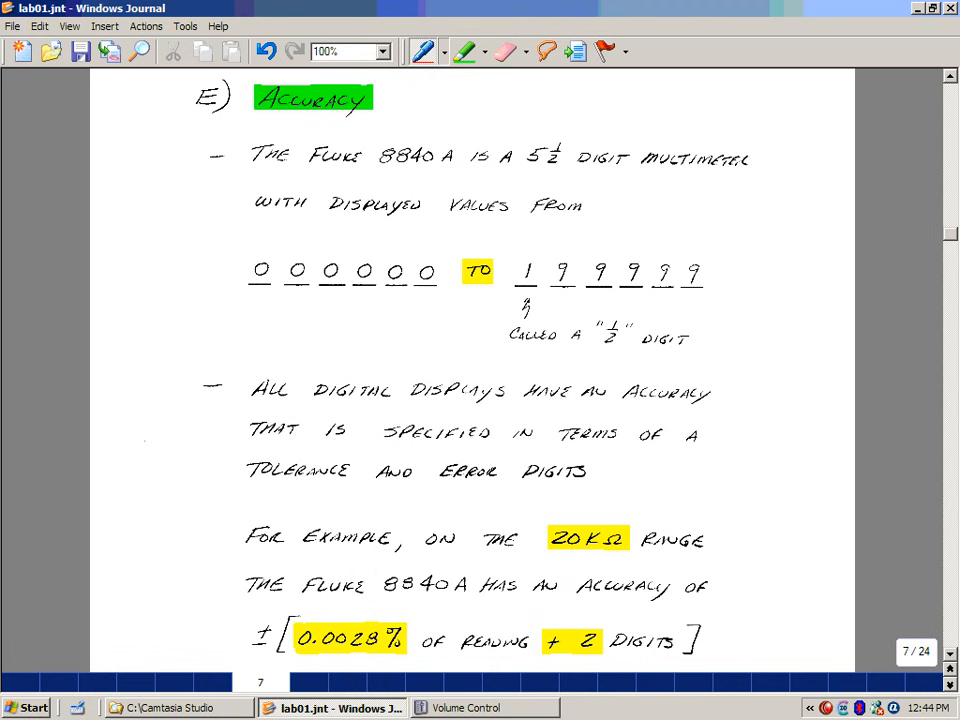
{"action": "scroll", "scroll_direction": "down", "scroll_amount": 3}
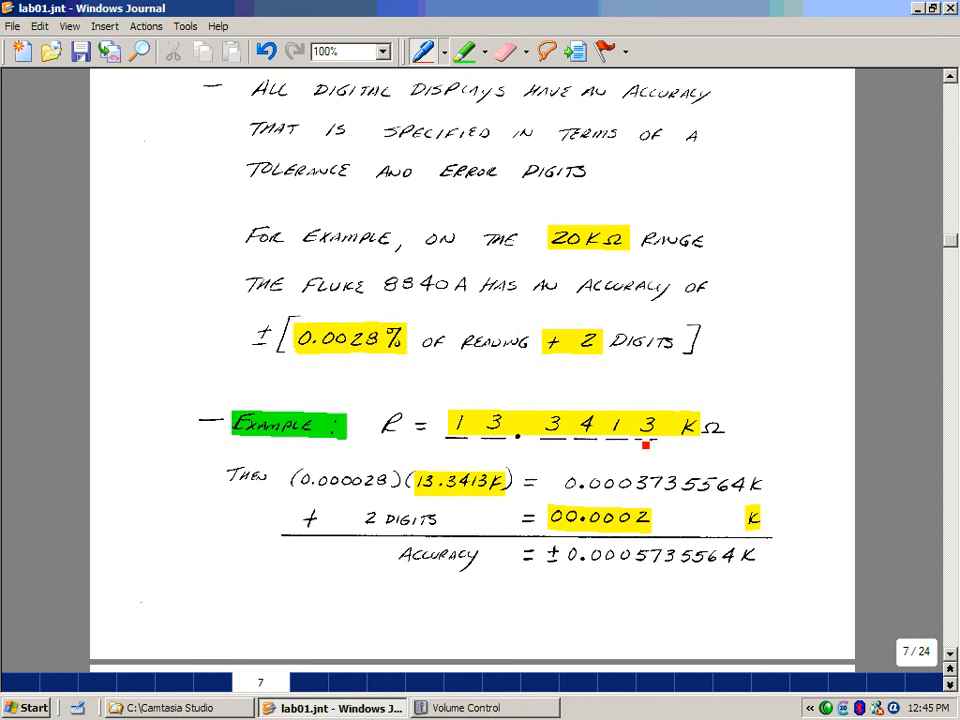
{"action": "scroll", "scroll_direction": "down", "scroll_amount": 3}
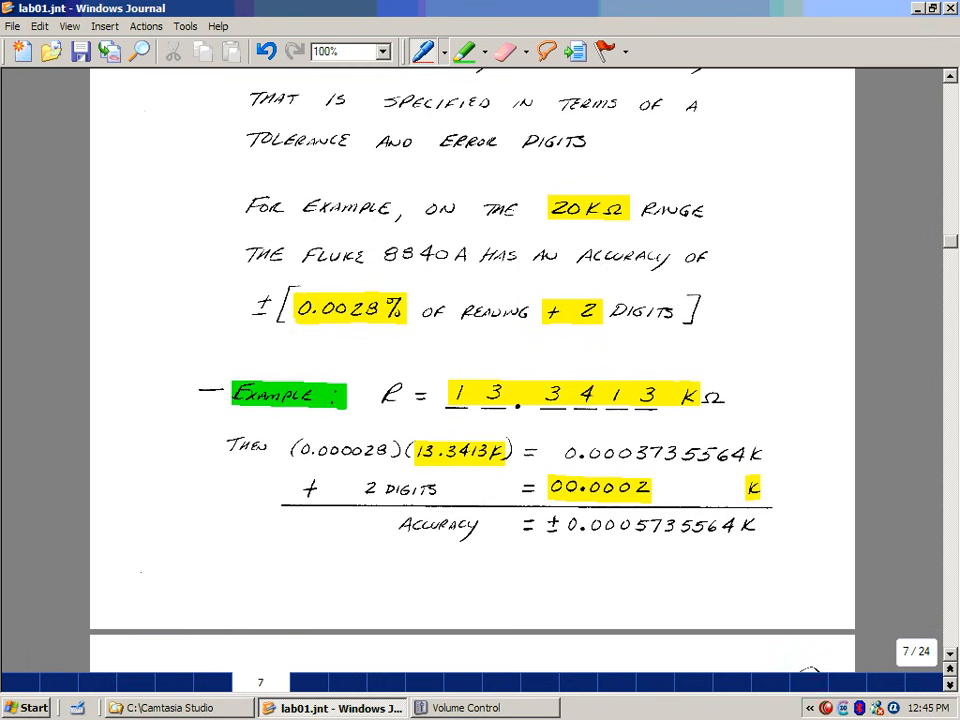
{"action": "scroll", "scroll_direction": "down", "scroll_amount": 3}
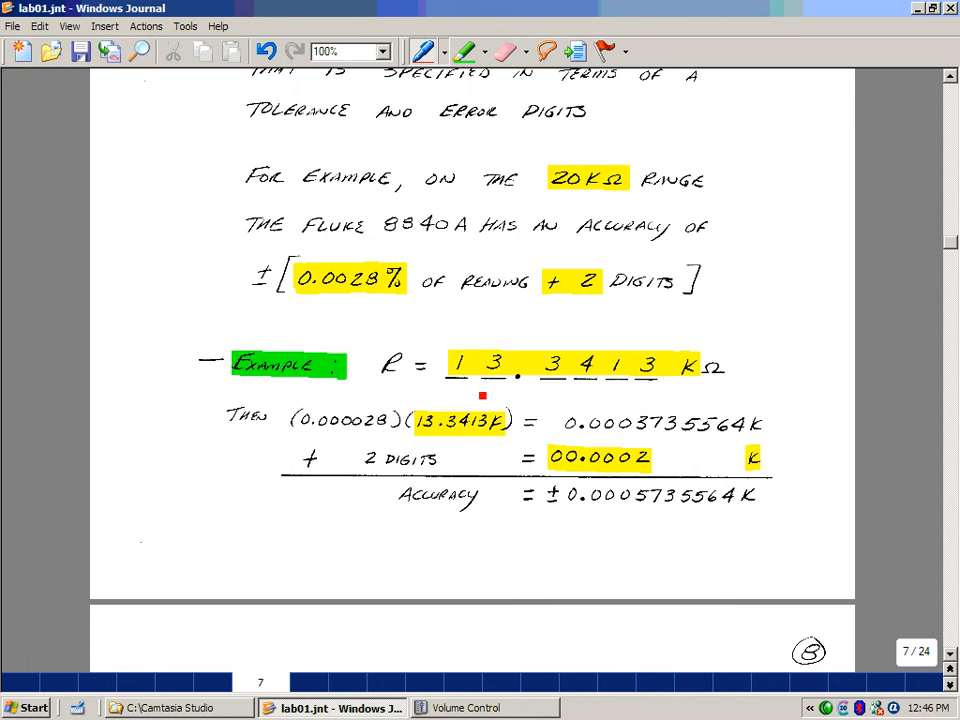
{"action": "mouse_move", "coordinate": [680, 384]}
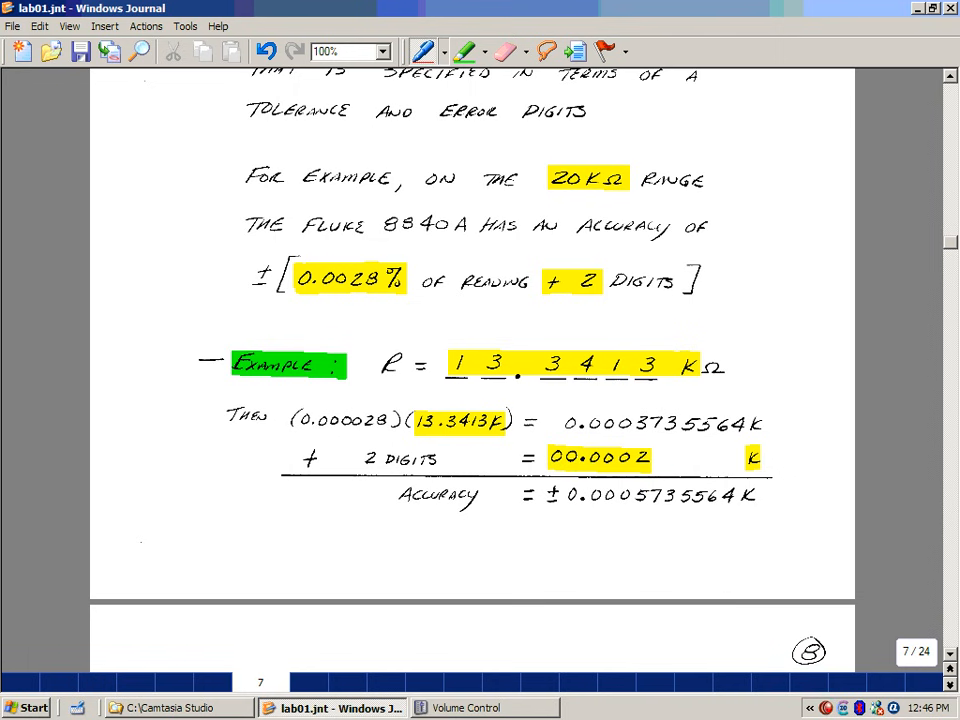
Scroll to page 8's 13.3407–13.3419 kΩ range and boxed first-four-places result, reaching the 0.32796 MΩ example.
{"action": "scroll", "scroll_direction": "down", "scroll_amount": 3}
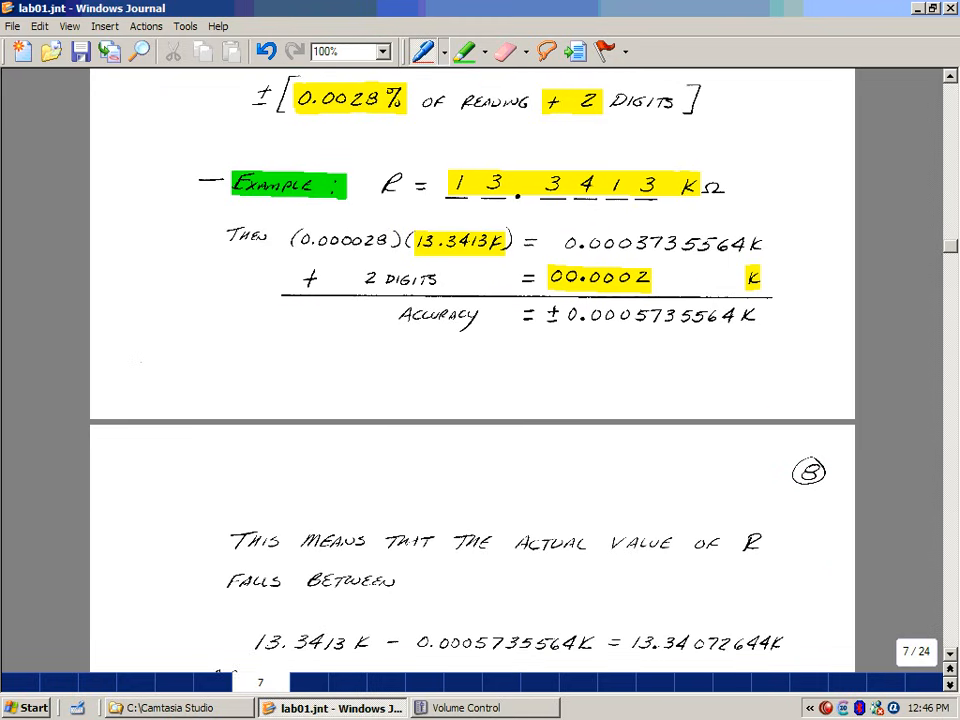
{"action": "scroll", "scroll_direction": "down", "scroll_amount": 3}
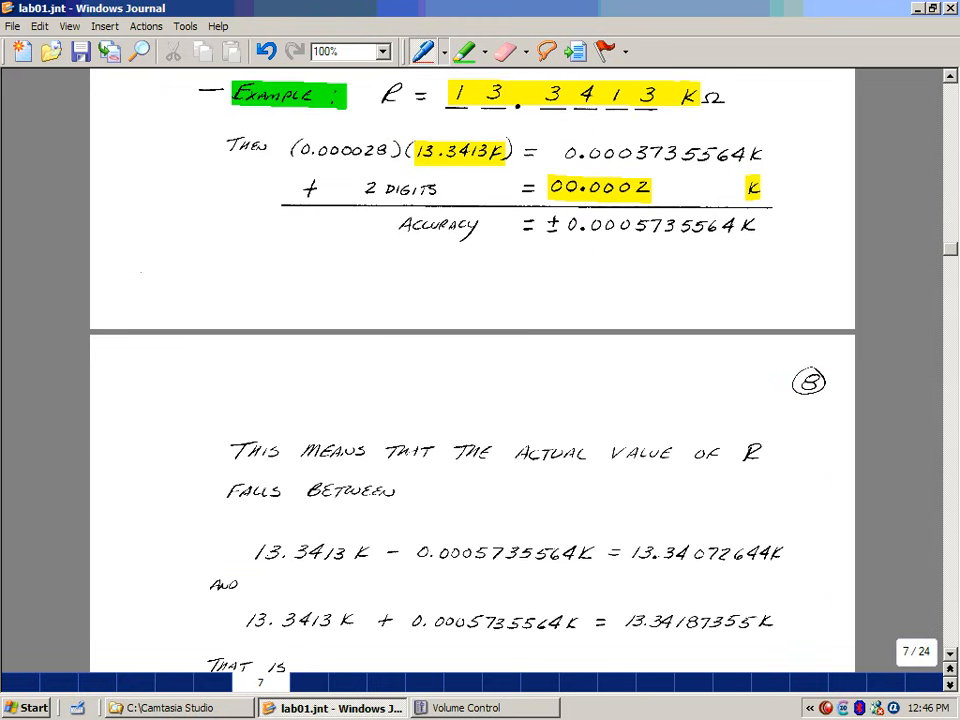
{"action": "left_click", "coordinate": [624, 264]}
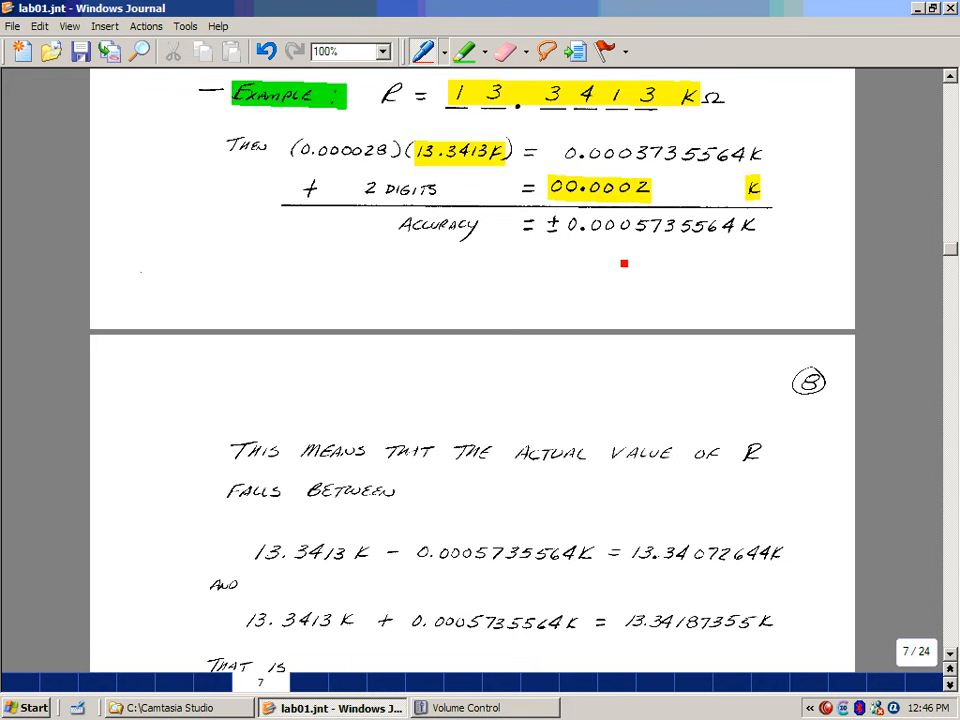
{"action": "mouse_move", "coordinate": [388, 608]}
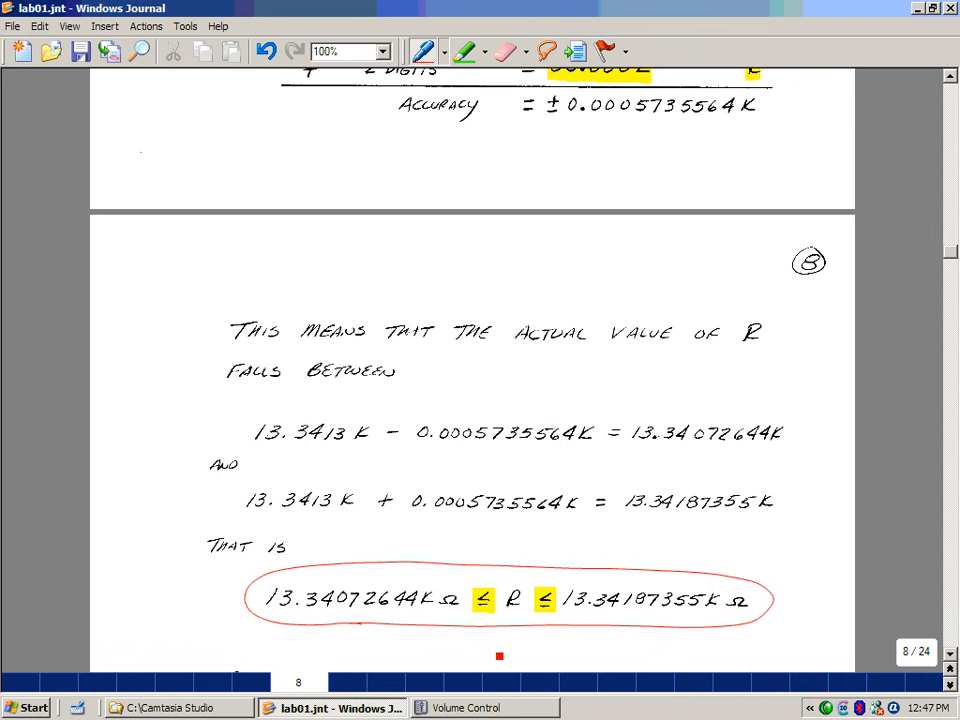
{"action": "scroll", "scroll_direction": "down", "scroll_amount": 3}
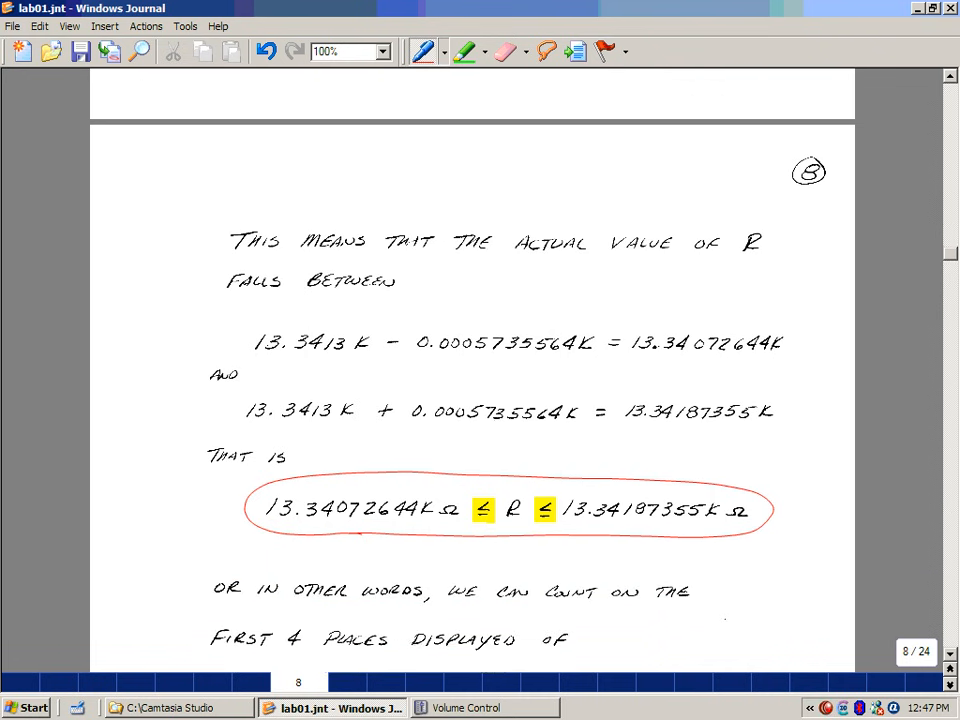
{"action": "scroll", "scroll_direction": "down", "scroll_amount": 3}
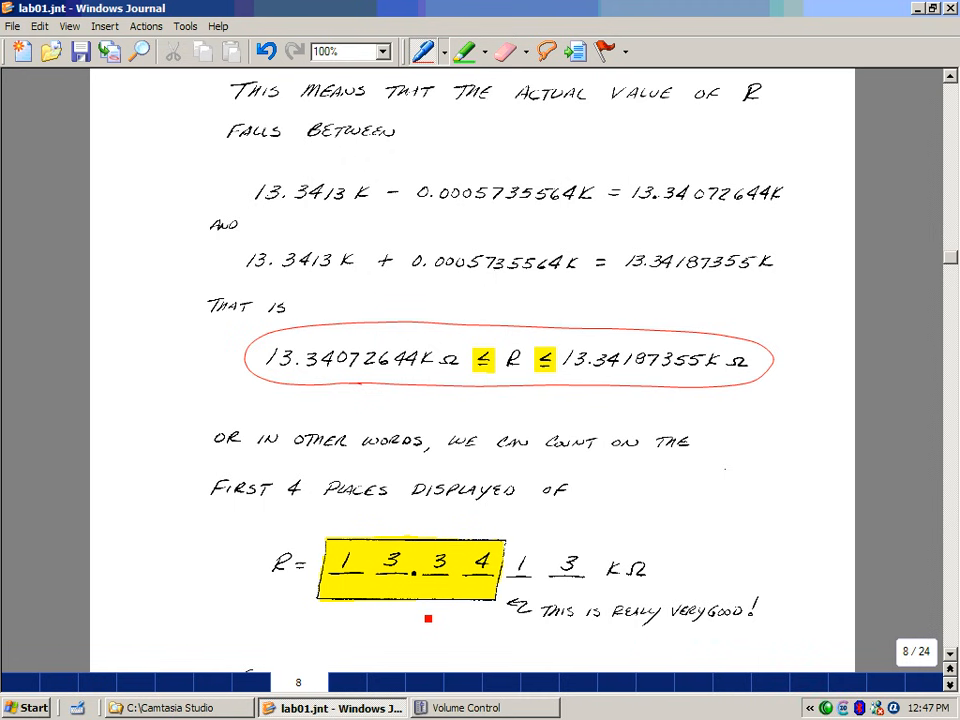
{"action": "scroll", "scroll_direction": "down", "scroll_amount": 3}
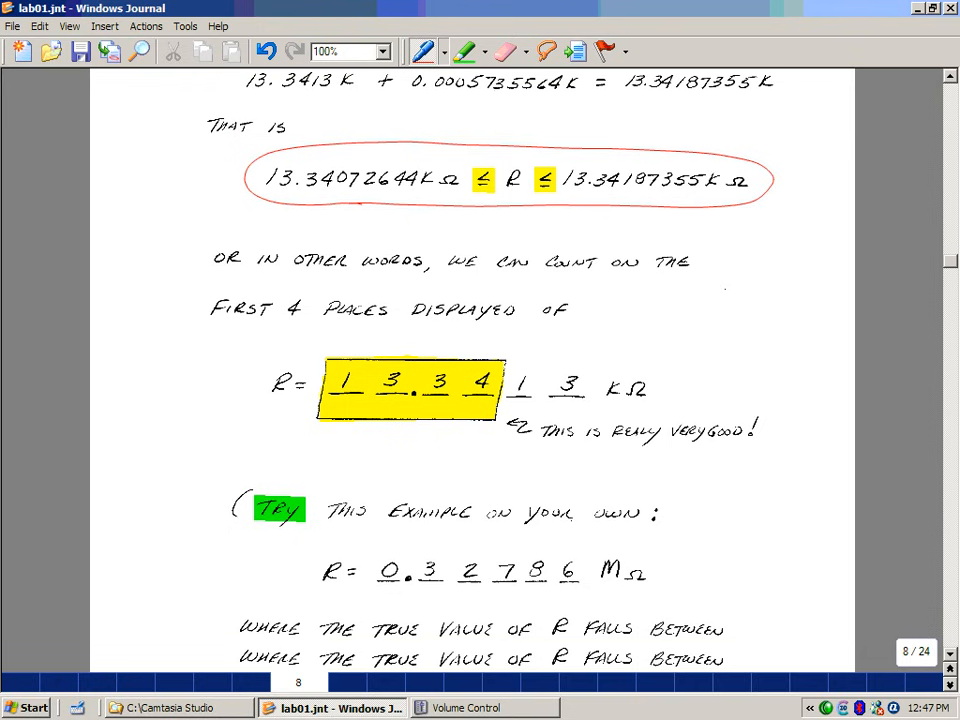
Scroll past the practice example's 327.33–327.39 kΩ range to the page 9 Wires and Connectors heading.
{"action": "scroll", "scroll_direction": "down", "scroll_amount": 3}
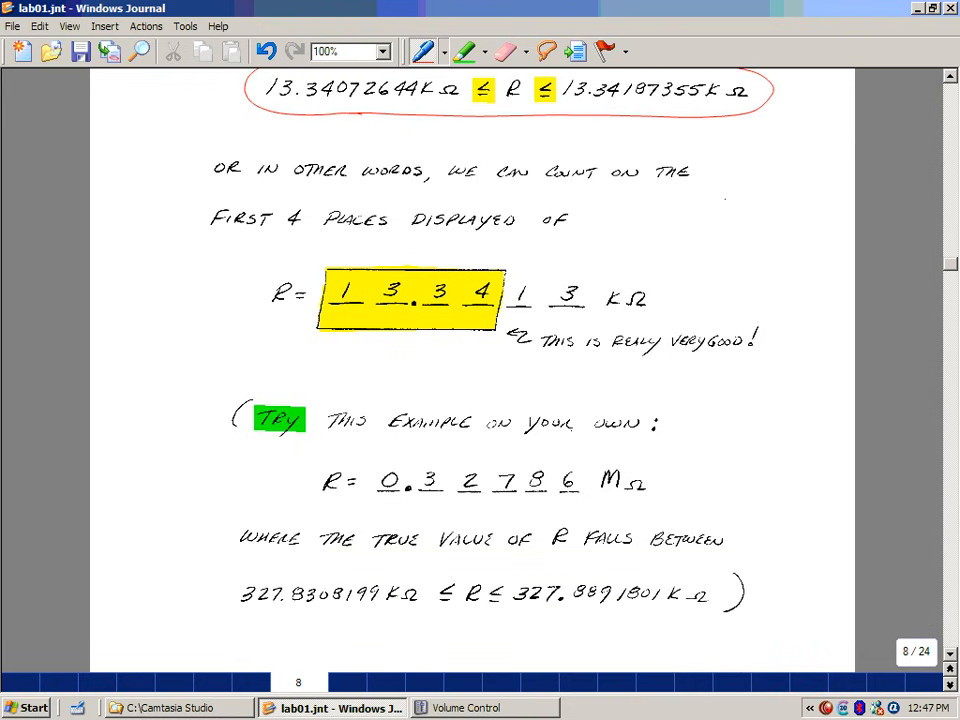
{"action": "left_click", "coordinate": [560, 514]}
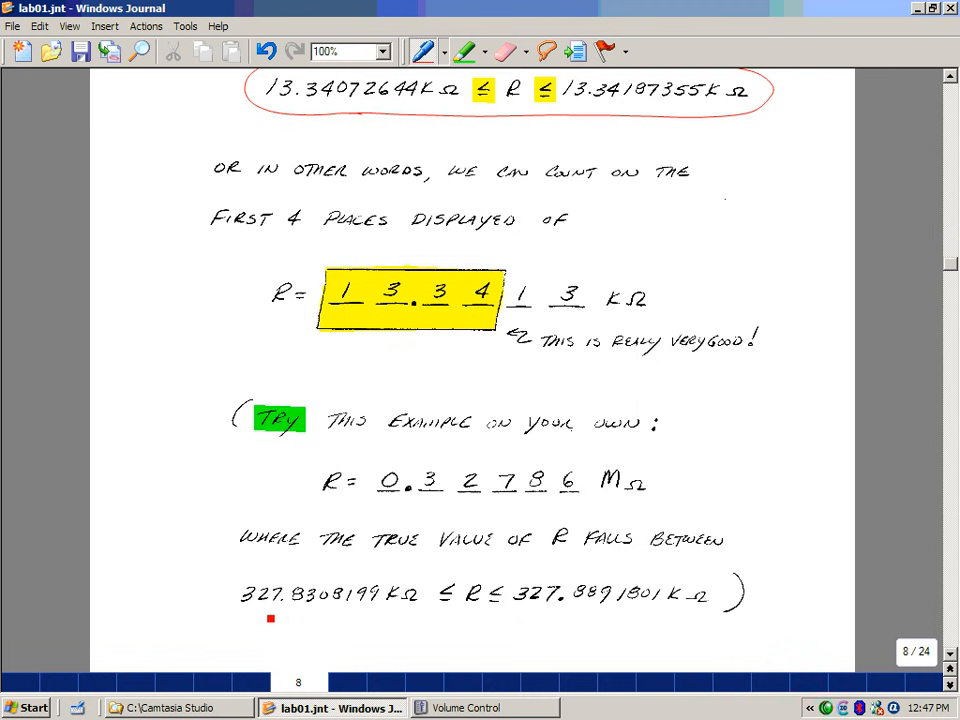
{"action": "mouse_move", "coordinate": [648, 632]}
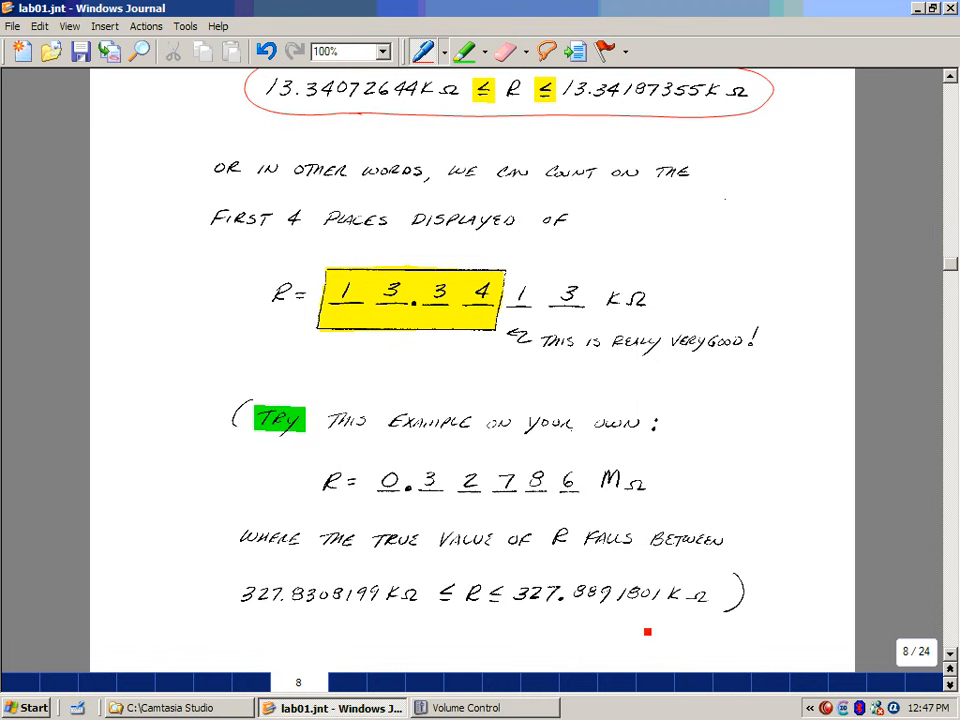
{"action": "scroll", "scroll_direction": "down", "scroll_amount": 3}
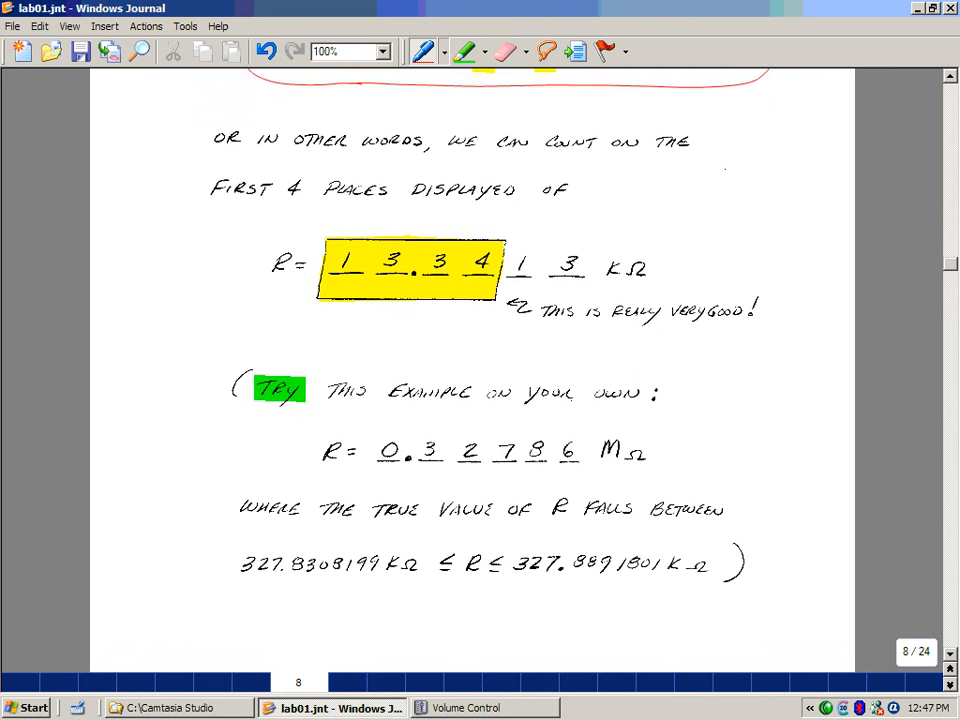
{"action": "scroll", "scroll_direction": "down", "scroll_amount": 3}
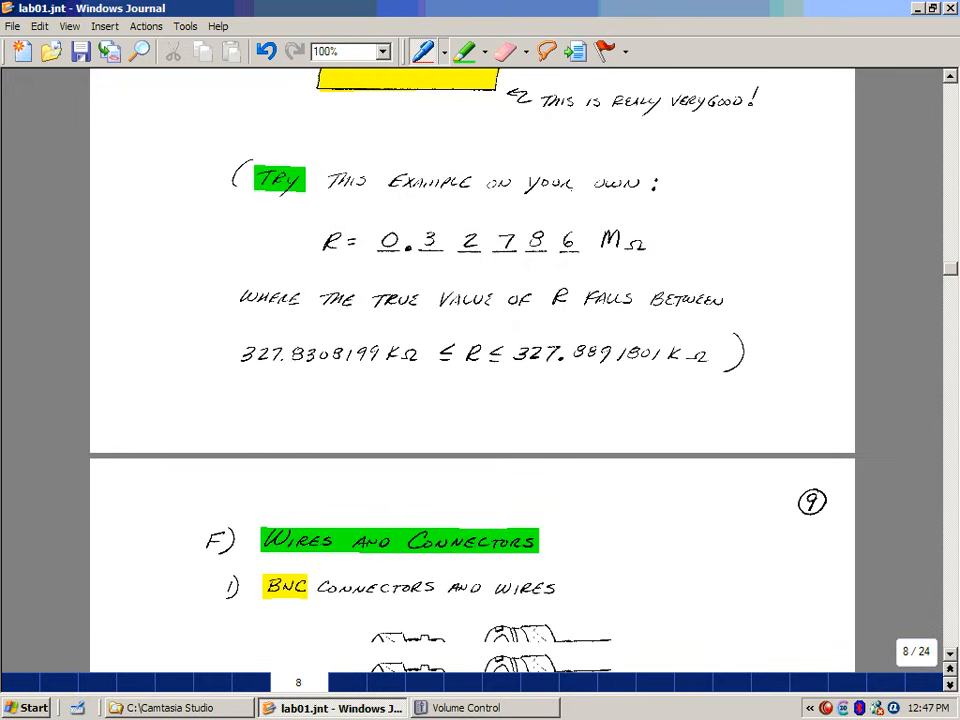
Scroll page 9 to show the BNC connector, coaxial cable and banana-to-banana lead sketches.
{"action": "scroll", "scroll_direction": "down", "scroll_amount": 3}
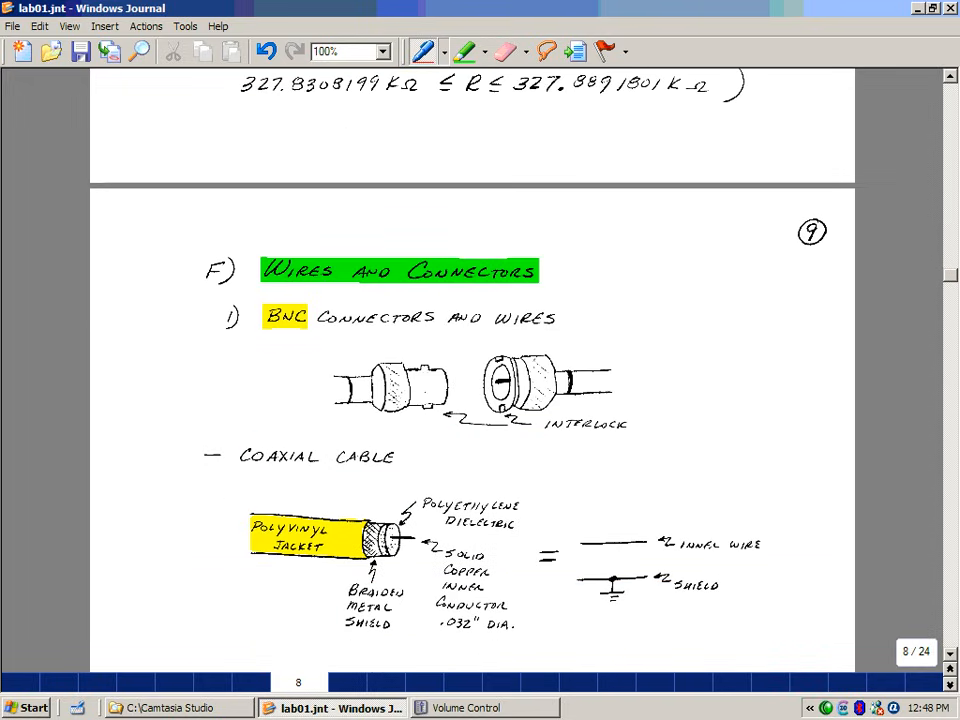
{"action": "scroll", "scroll_direction": "down", "scroll_amount": 3}
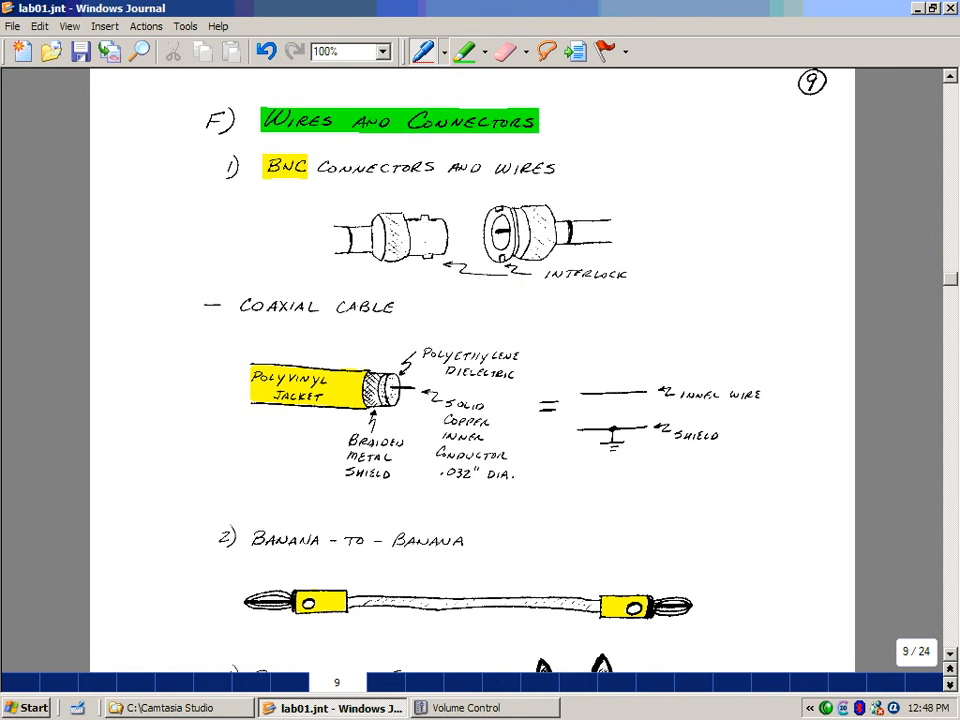
{"action": "left_click", "coordinate": [520, 312]}
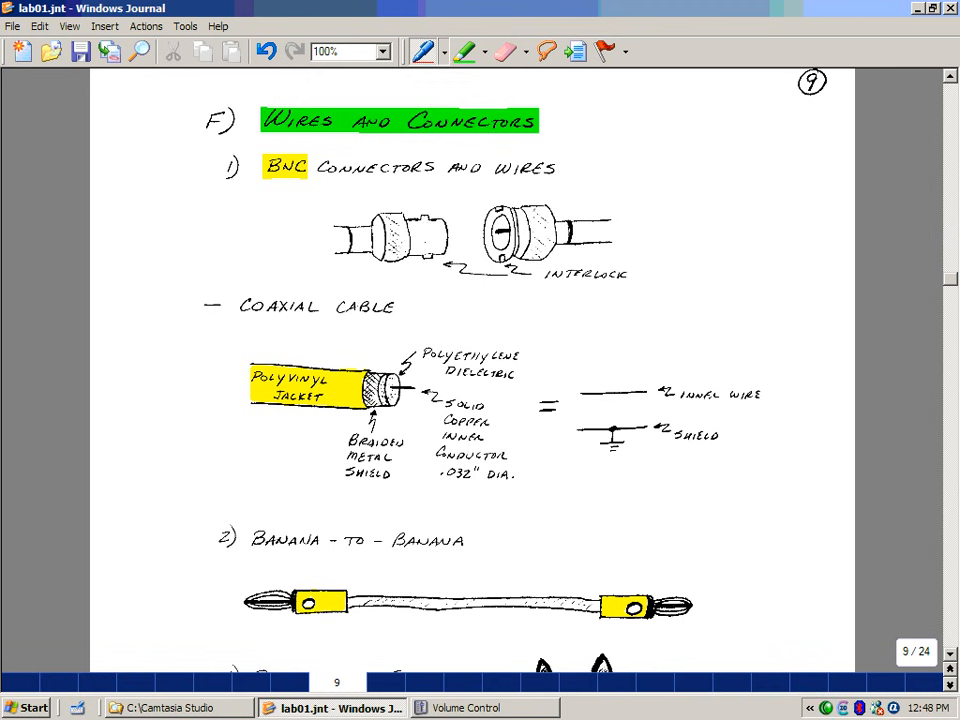
{"action": "scroll", "scroll_direction": "down", "scroll_amount": 3}
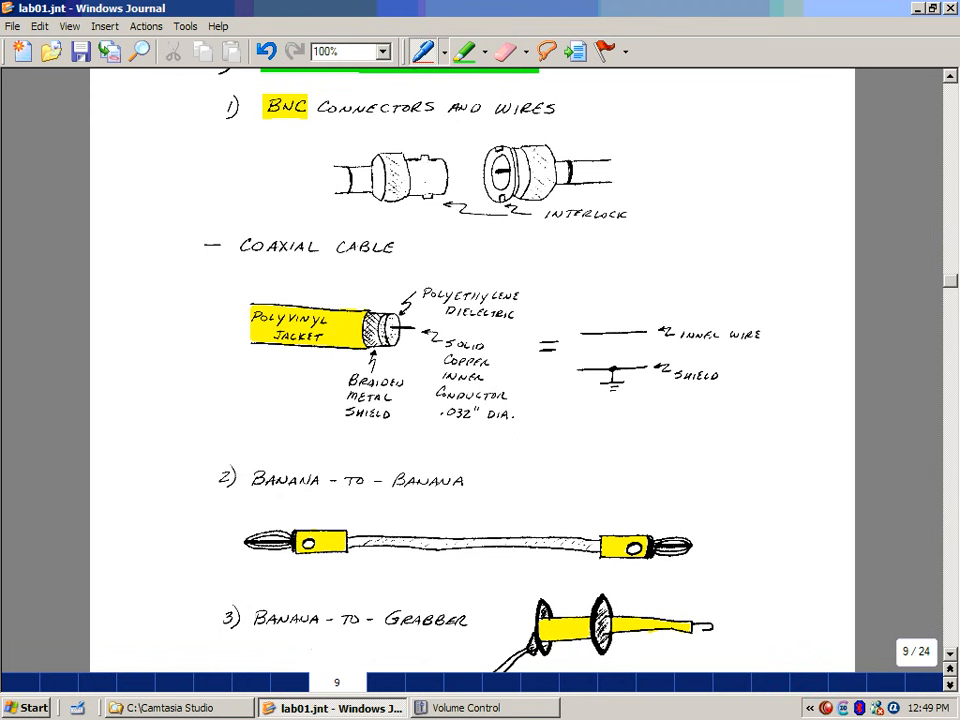
Circle the banana-to-grabber hook tip with the red pen.
{"action": "left_click", "coordinate": [600, 348]}
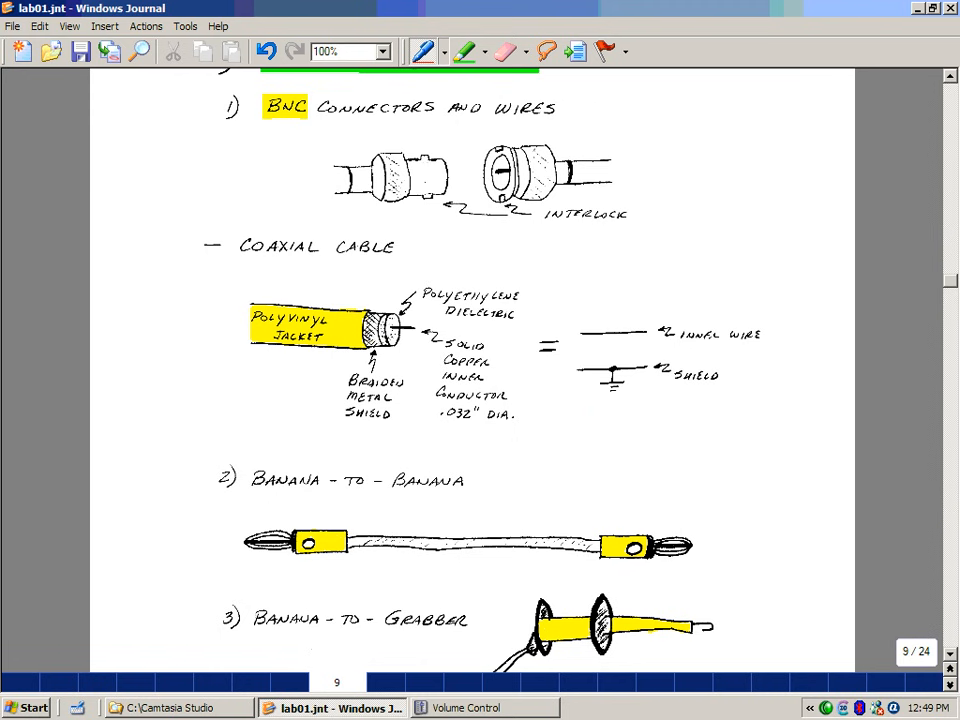
{"action": "scroll", "scroll_direction": "down", "scroll_amount": 3}
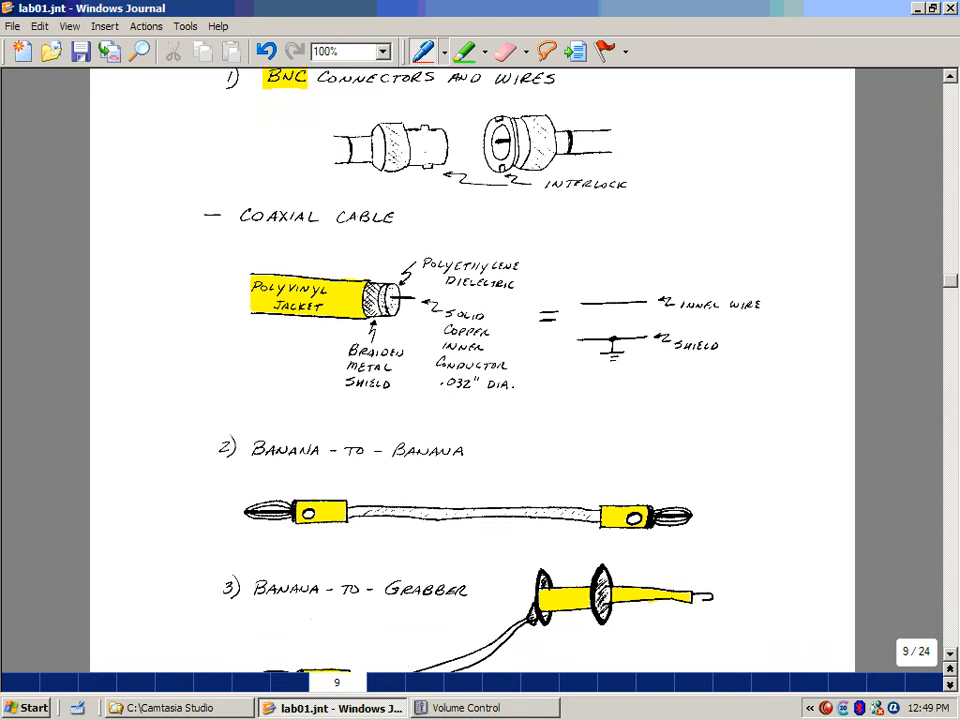
{"action": "scroll", "scroll_direction": "down", "scroll_amount": 3}
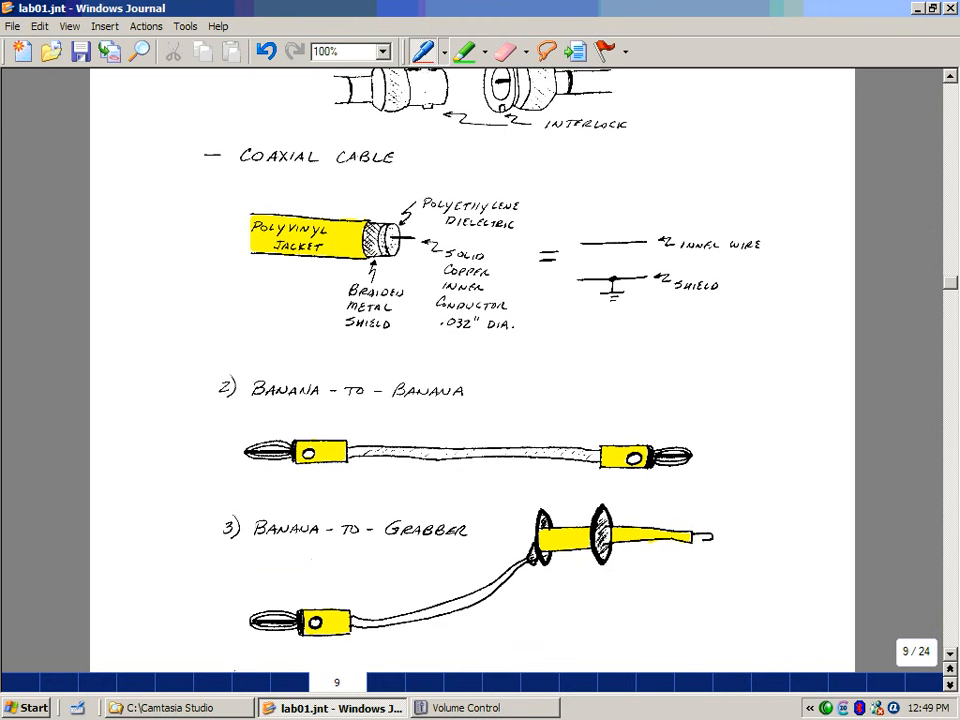
{"action": "left_click", "coordinate": [340, 476]}
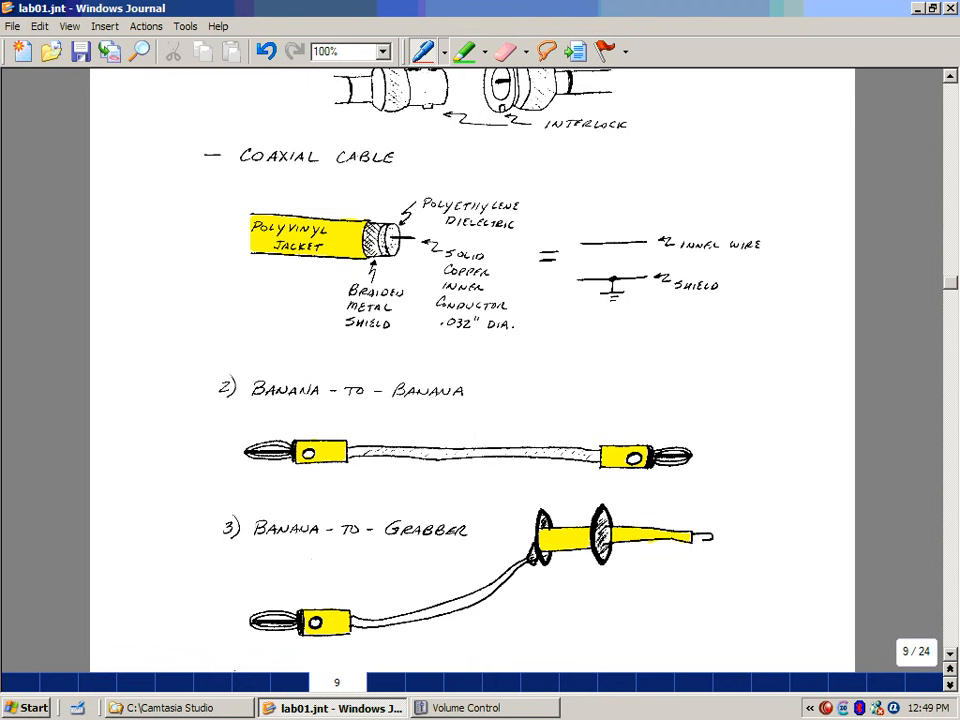
Scroll down until the '4) Alligator Clip' heading and sketch show.
{"action": "scroll", "scroll_direction": "down", "scroll_amount": 3}
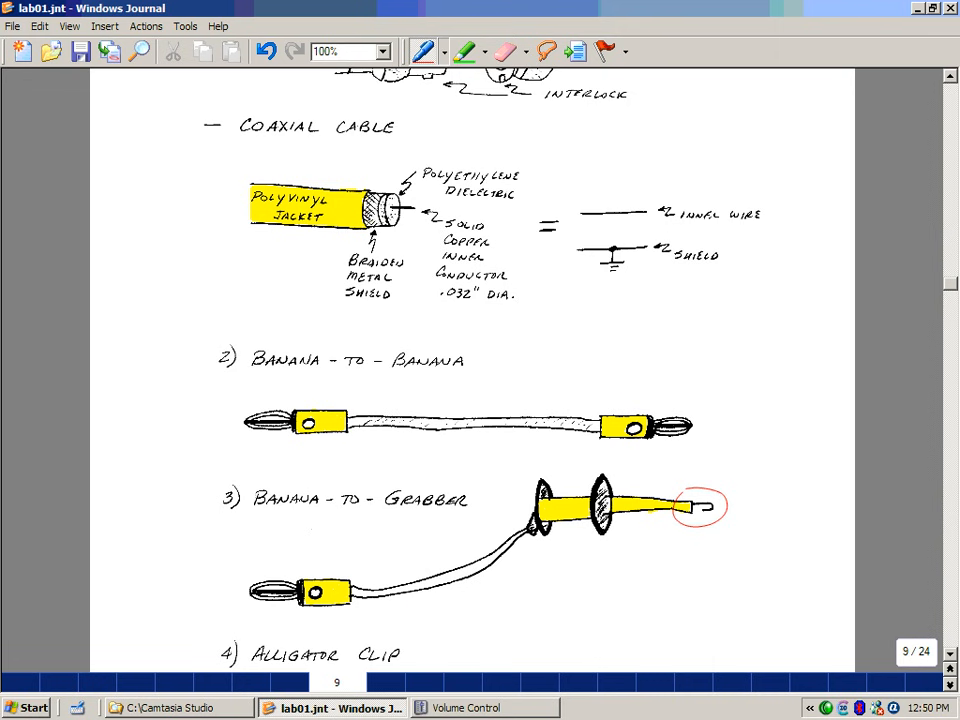
{"action": "scroll", "scroll_direction": "down", "scroll_amount": 3}
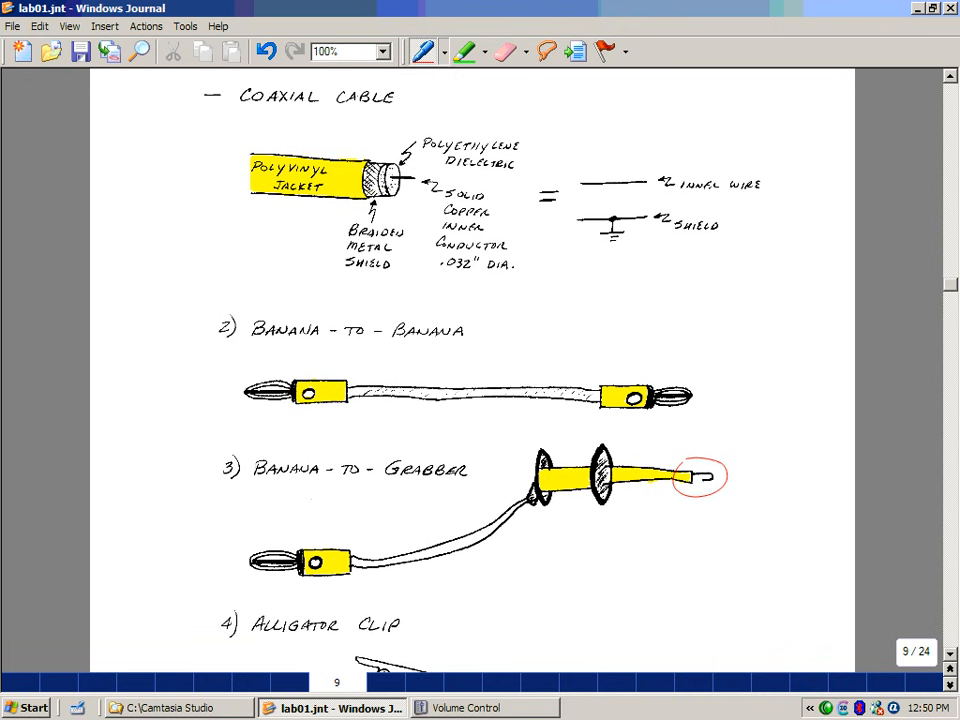
{"action": "scroll", "scroll_direction": "down", "scroll_amount": 3}
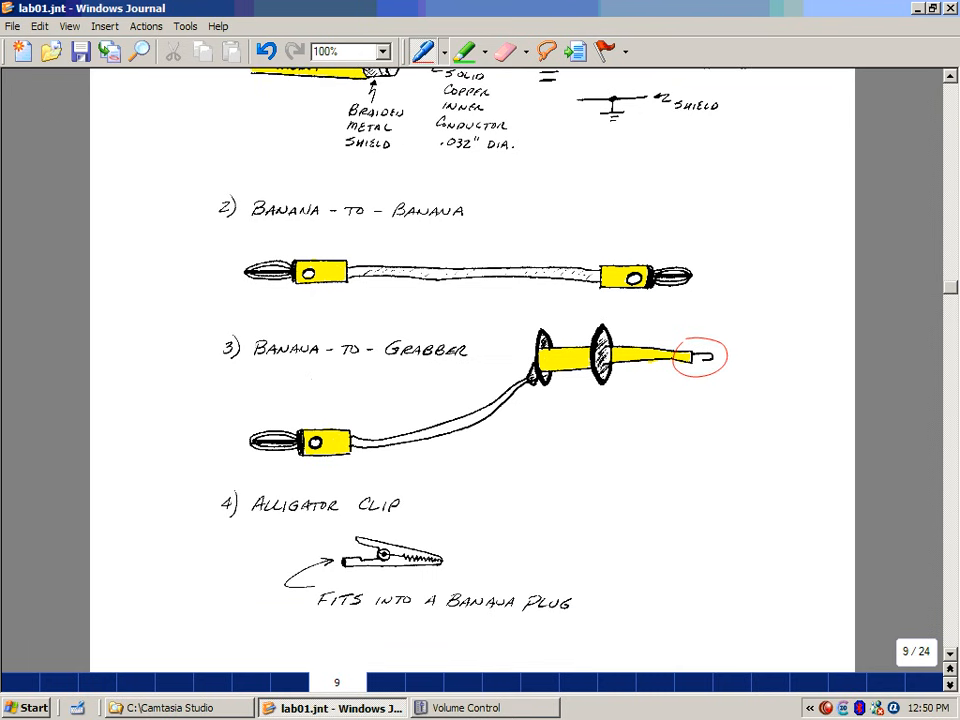
Drag the scrollbar past page 9's alligator clip to page 10's ECE 345L Lab I title.
{"action": "left_click_drag", "start_coordinate": [458, 558], "coordinate": [478, 550]}
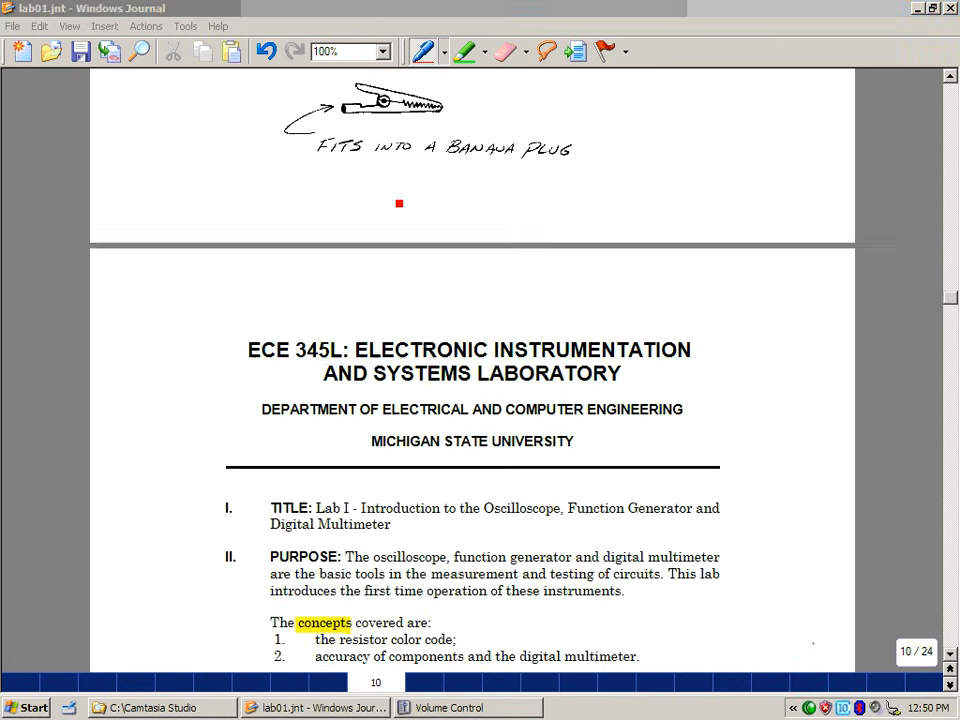
Scroll page 10 to show the full Title, Purpose, concepts, techniques and Background Material sections.
{"action": "scroll", "scroll_direction": "down", "scroll_amount": 3}
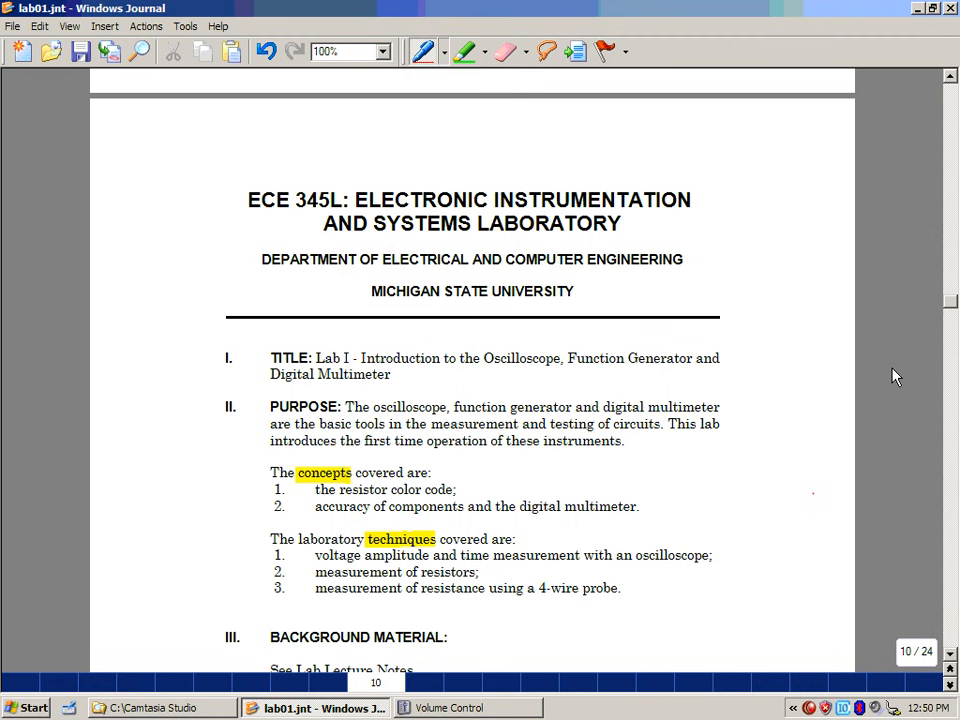
{"action": "mouse_move", "coordinate": [864, 526]}
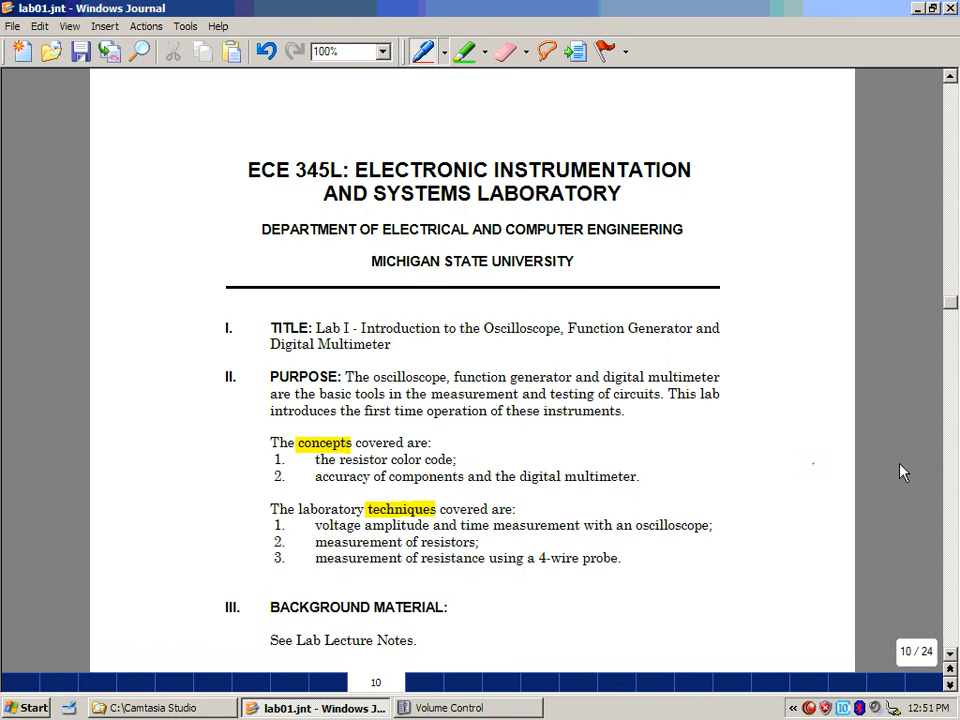
{"action": "mouse_move", "coordinate": [908, 468]}
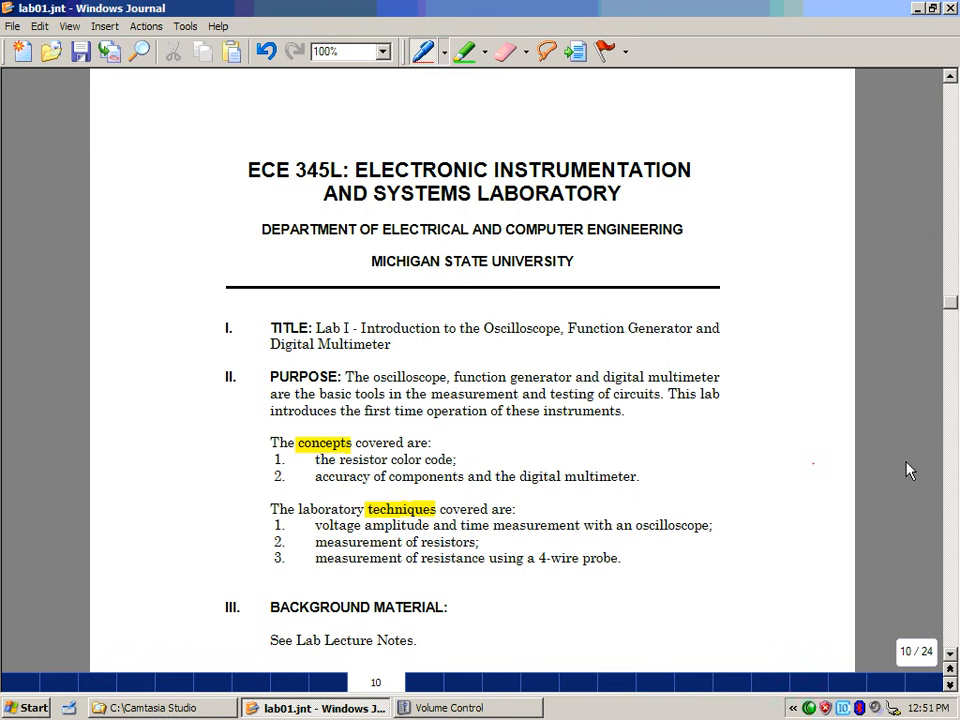
{"action": "mouse_move", "coordinate": [910, 472]}
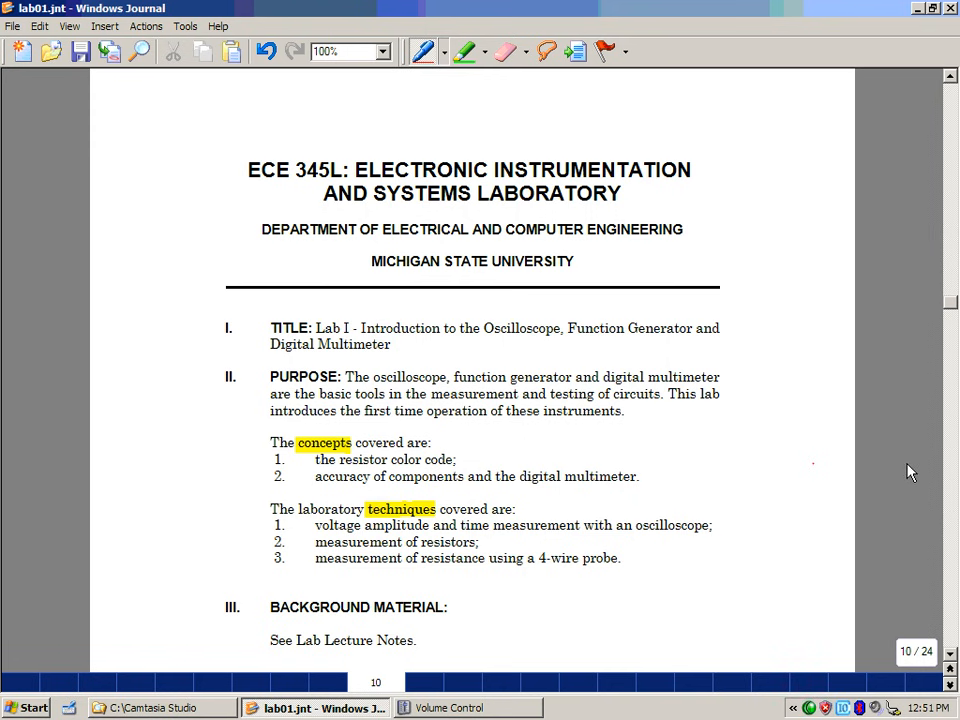
{"action": "mouse_move", "coordinate": [904, 480]}
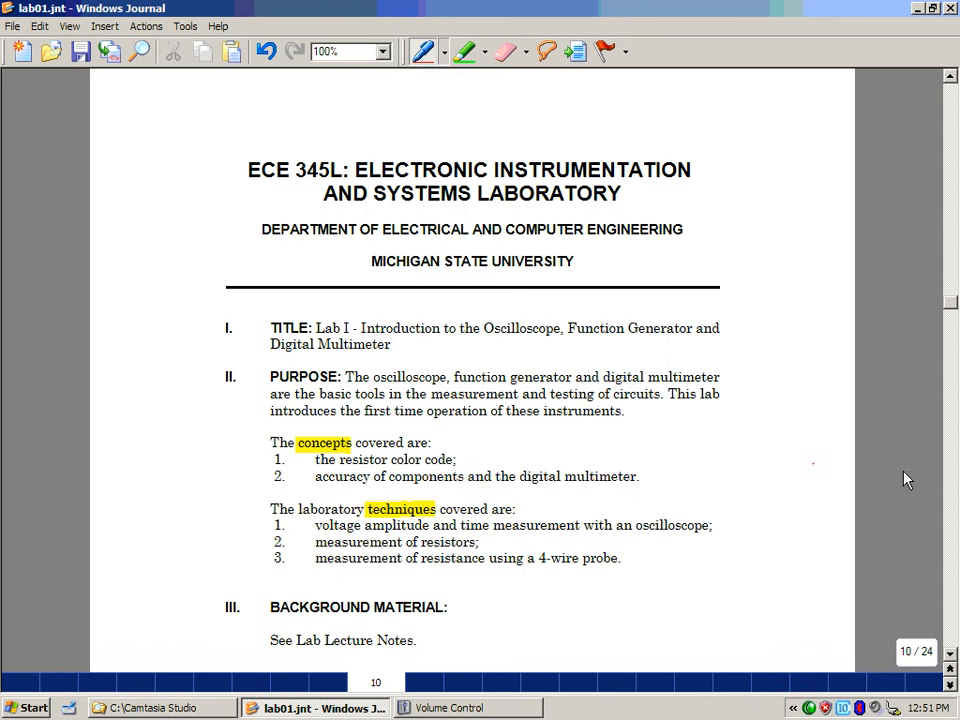